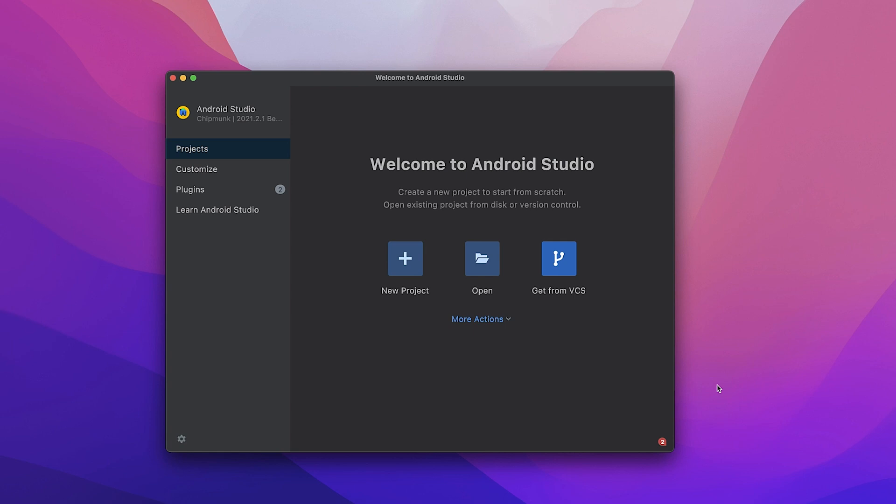
pyautogui.moveTo(552, 257)
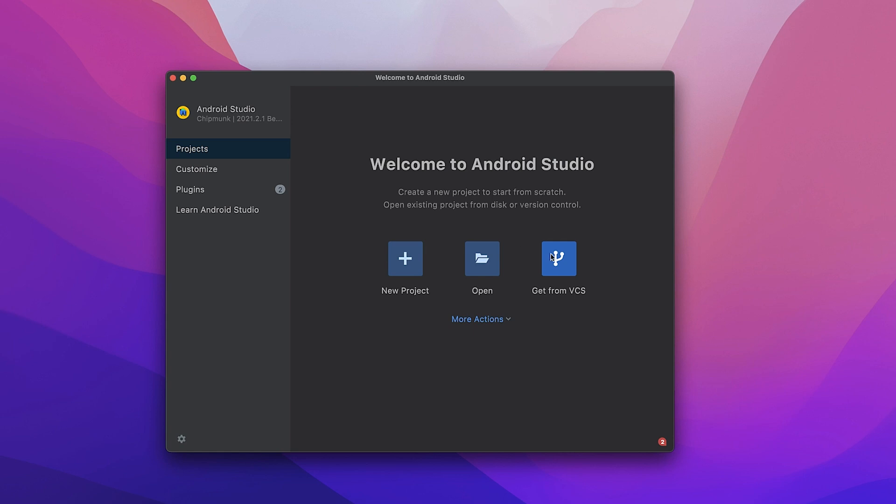
# - Start a Get from VCS clone for the codelab-geospatial GitHub repository
pyautogui.click(558, 258)
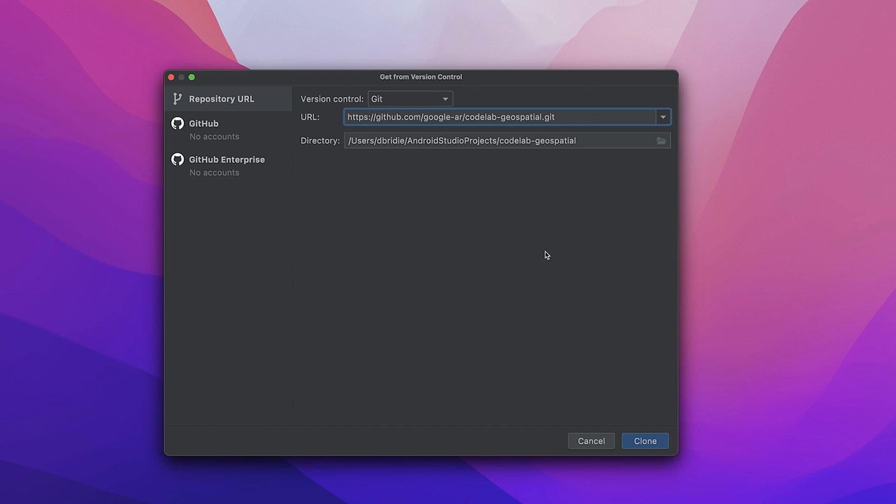
pyautogui.moveTo(529, 245)
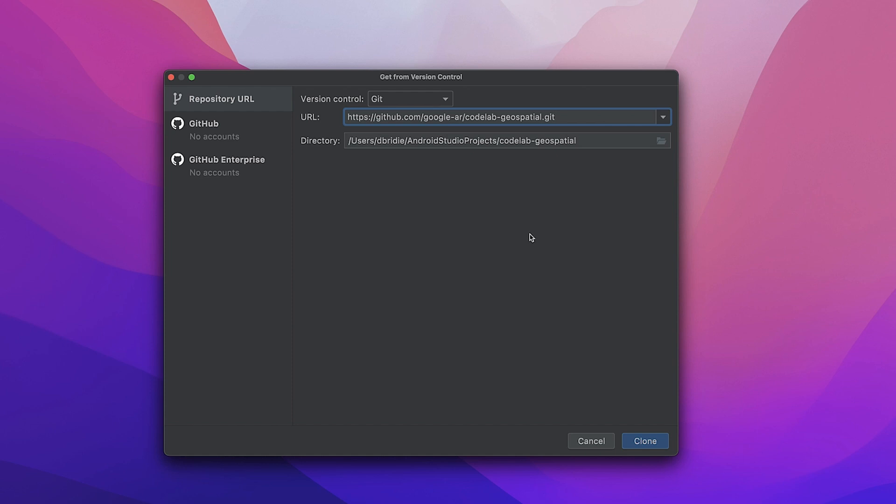
pyautogui.moveTo(530, 235)
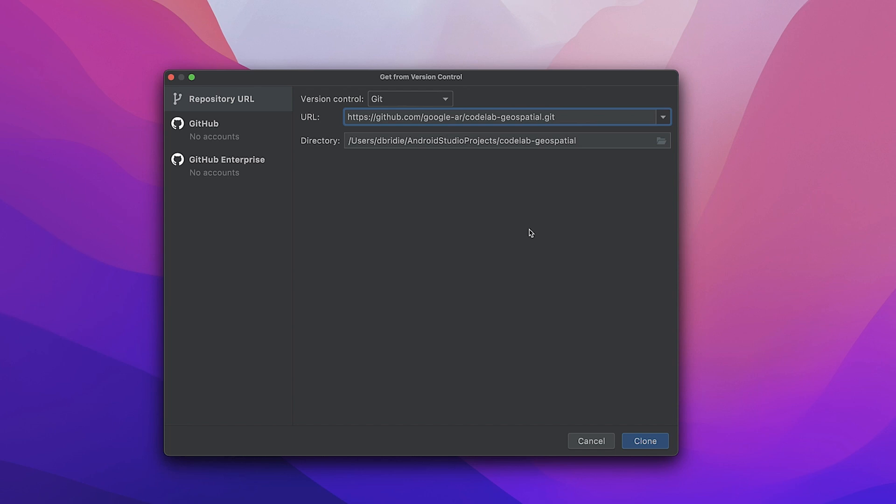
pyautogui.moveTo(536, 245)
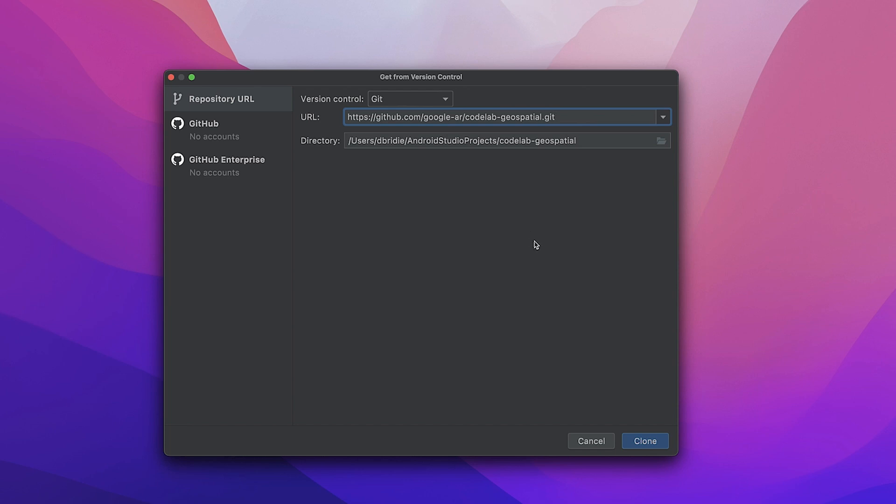
pyautogui.moveTo(665, 338)
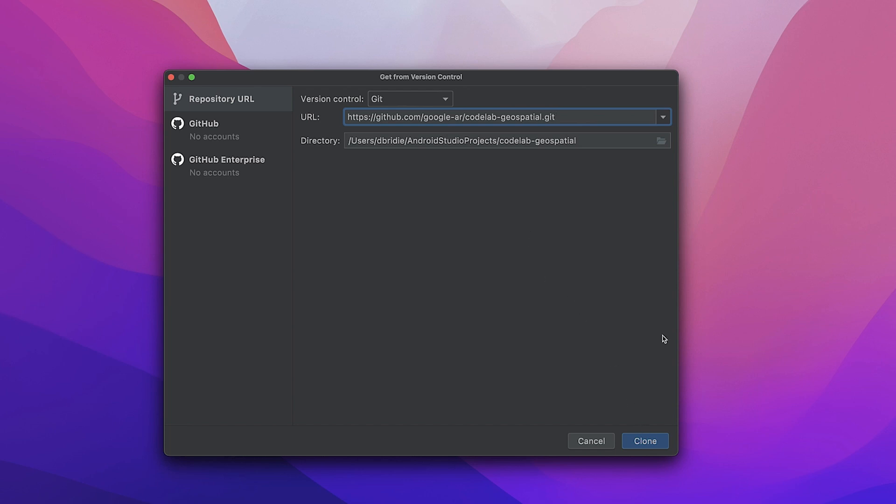
# - Clone the repository and open HelloGeoActivity.kt at its configureSession function
pyautogui.click(645, 441)
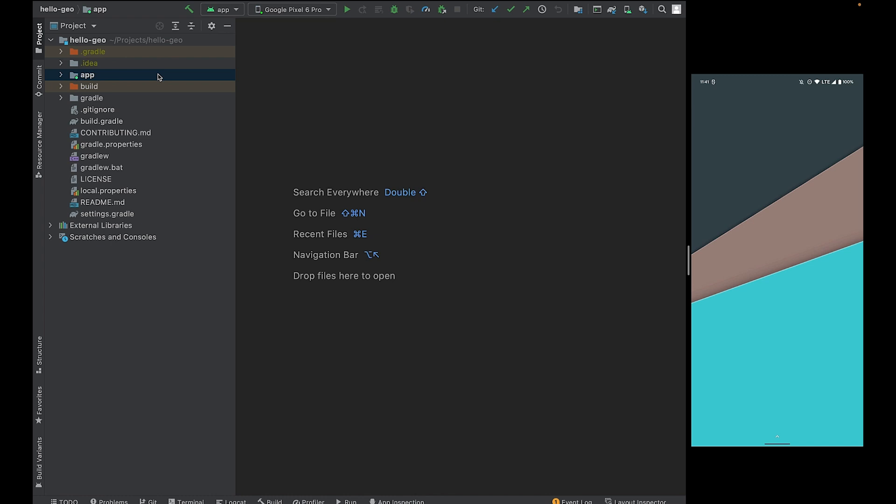
pyautogui.click(86, 74)
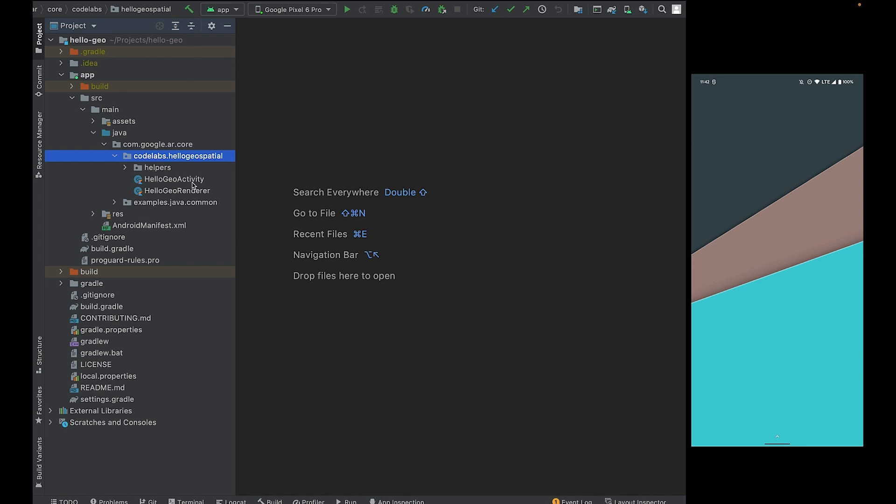
pyautogui.moveTo(201, 180)
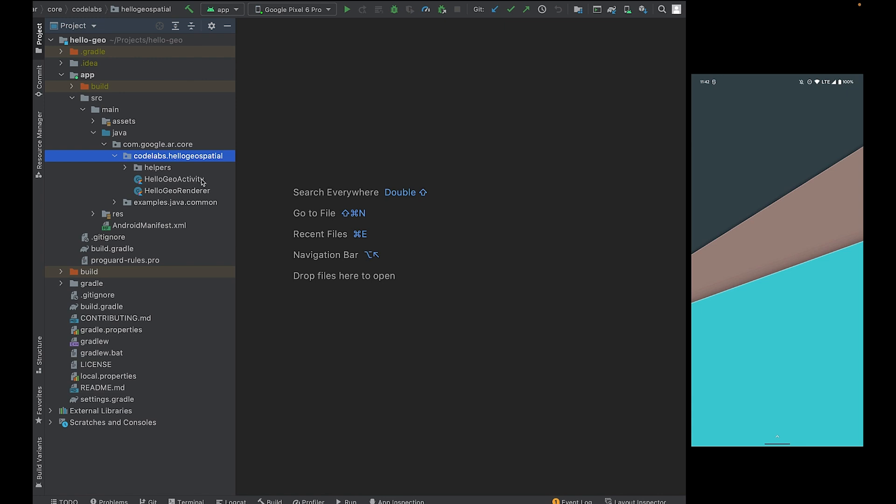
pyautogui.doubleClick(174, 180)
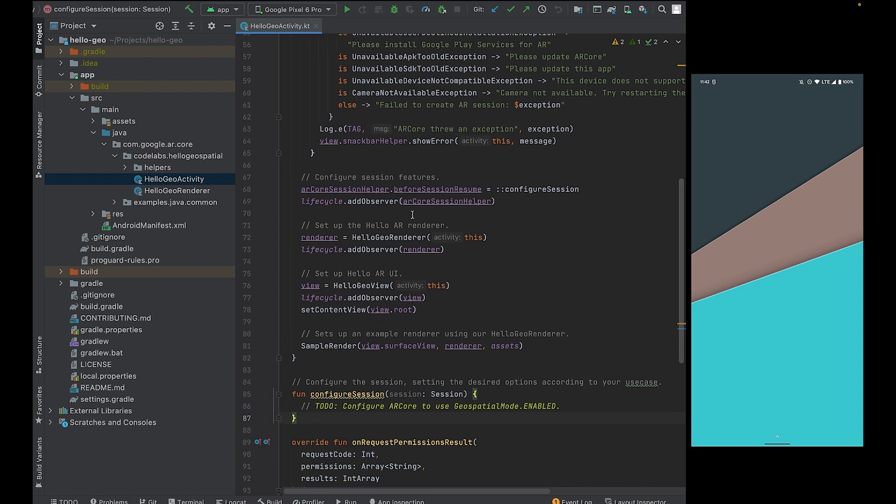
pyautogui.scroll(-3)
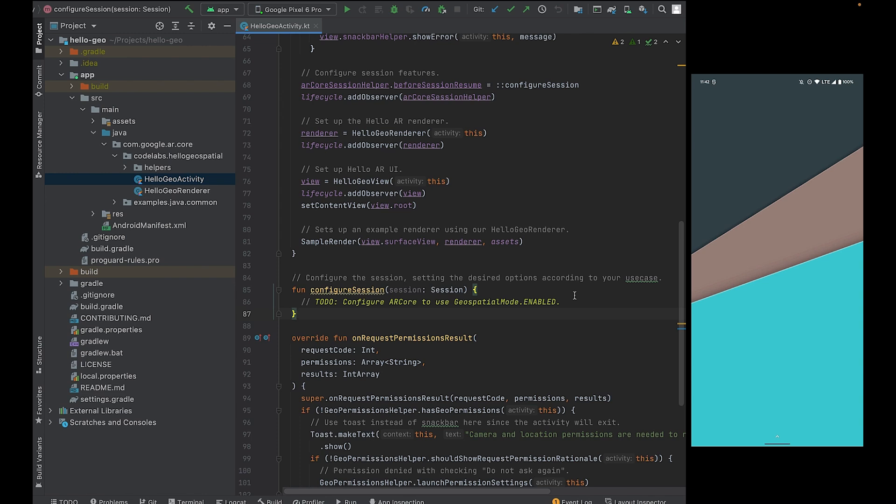
# - Navigate to the API Library of the ARCore Geospatial Codelab project
pyautogui.click(296, 314)
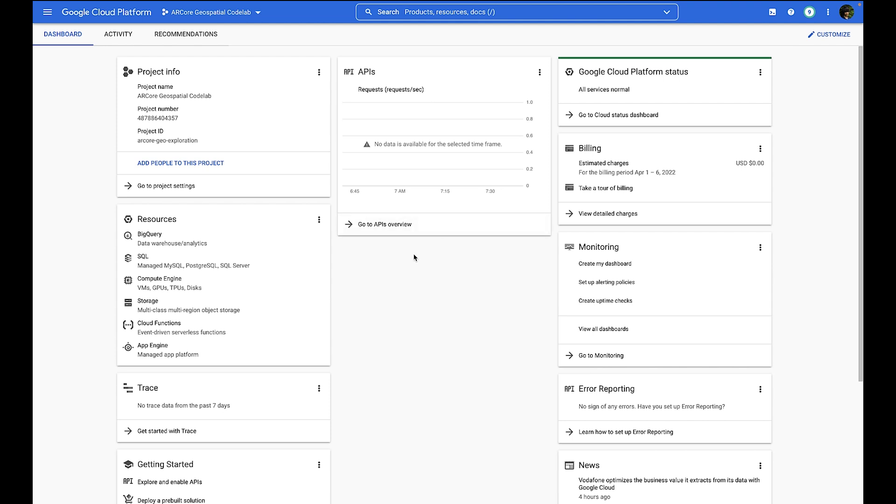
pyautogui.moveTo(302, 222)
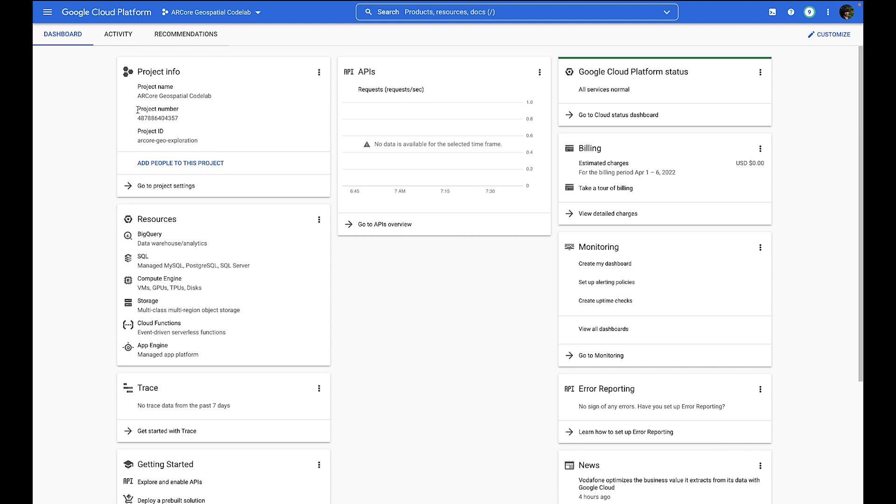
pyautogui.moveTo(48, 12)
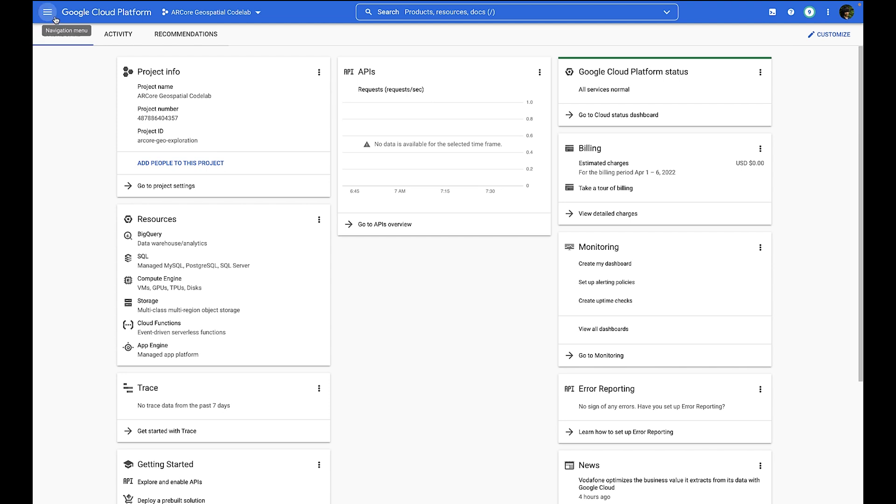
pyautogui.click(48, 12)
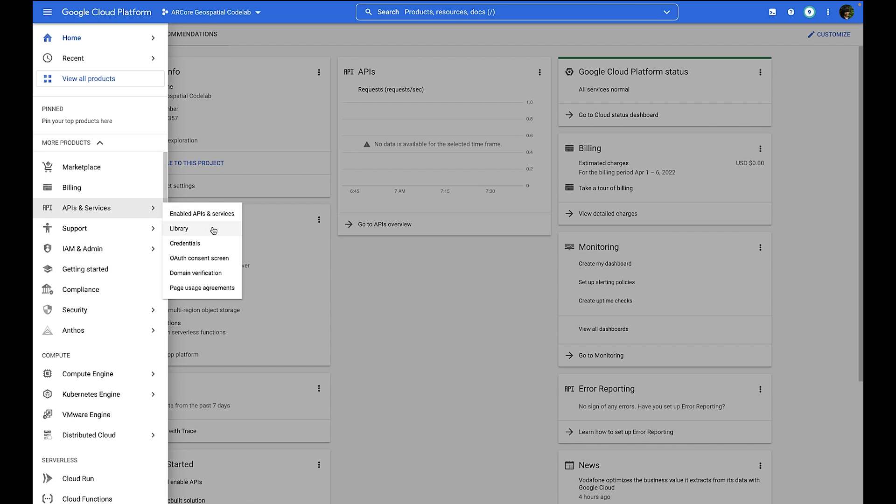
pyautogui.click(179, 228)
pyautogui.write('arcore')
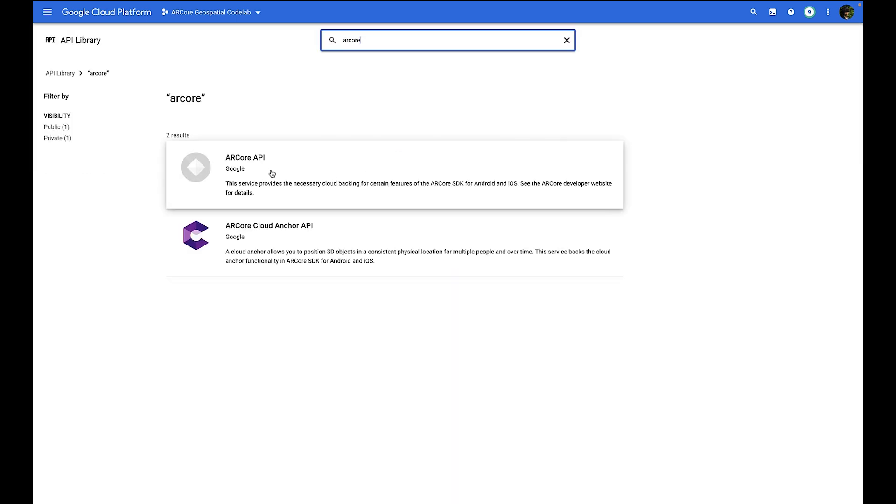
# - Enable the ARCore API for the project and return to the library
pyautogui.click(245, 156)
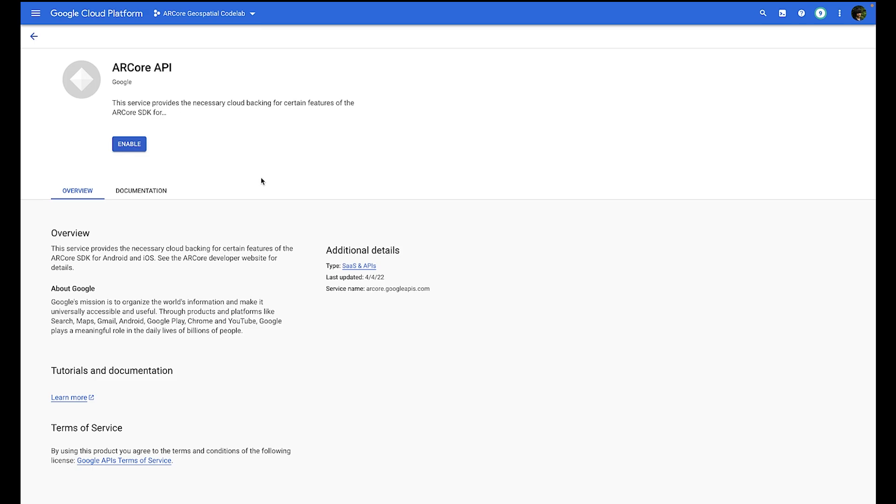
pyautogui.click(129, 144)
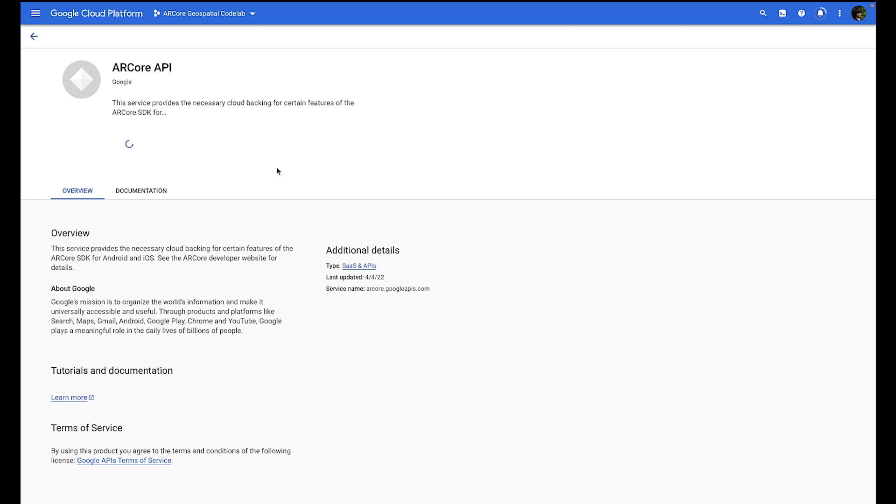
pyautogui.click(33, 36)
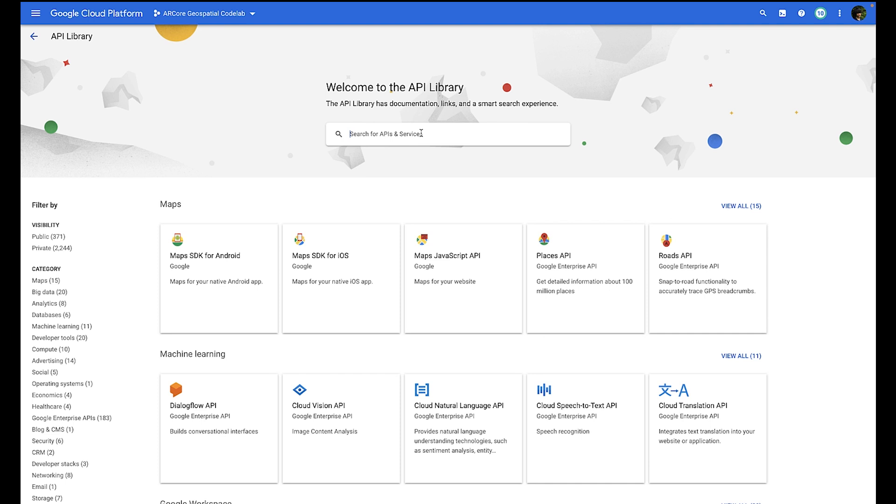
# - Search the library for 'maps sdk' and enable Maps SDK for Android
pyautogui.write('maps sdk')
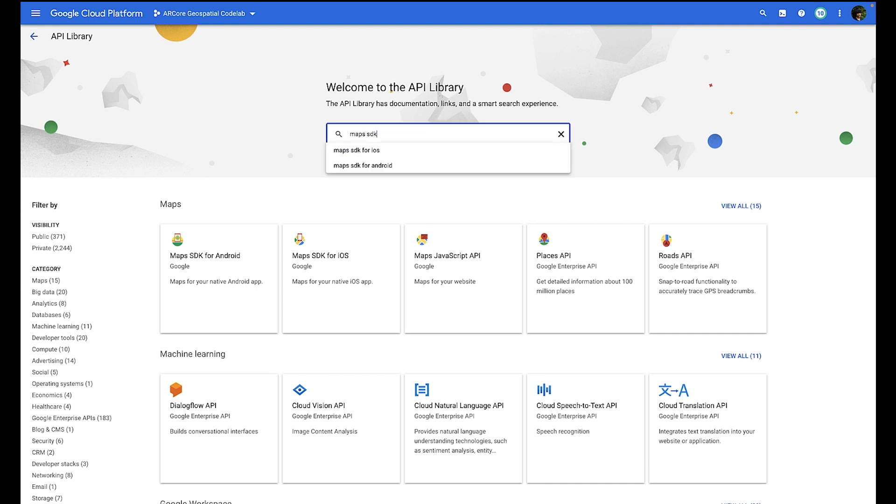
pyautogui.press('Enter')
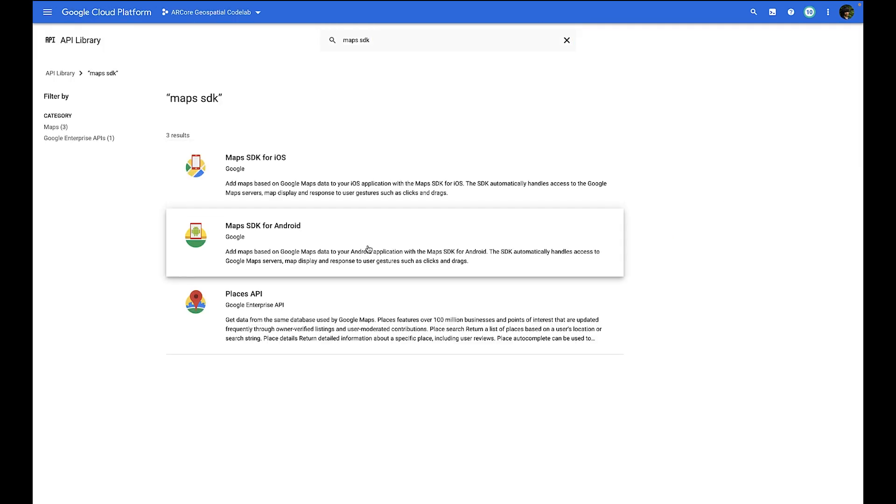
pyautogui.click(263, 225)
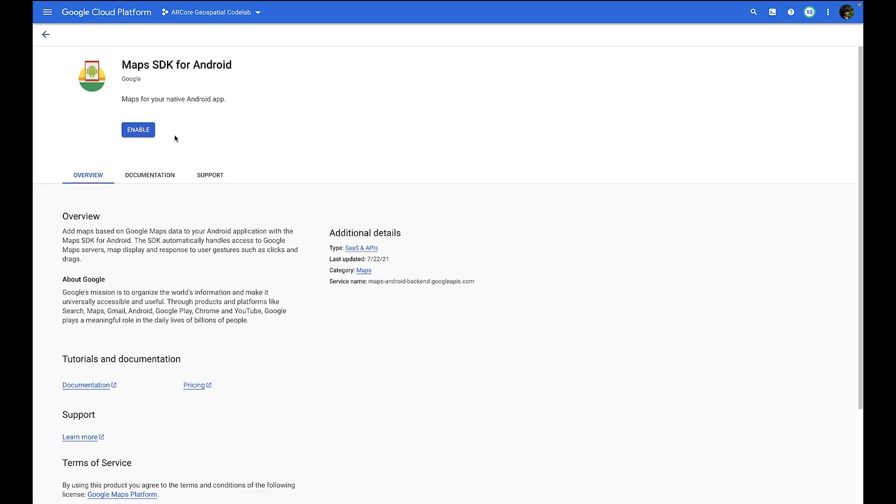
pyautogui.click(138, 130)
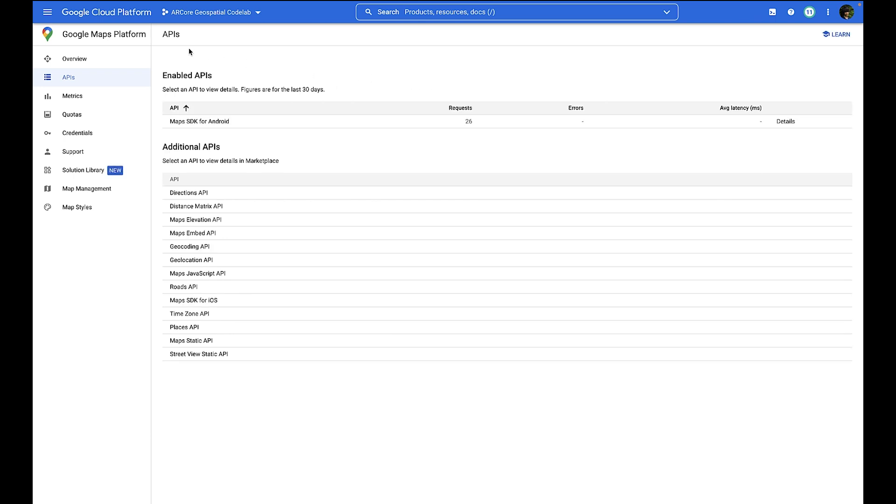
pyautogui.moveTo(48, 12)
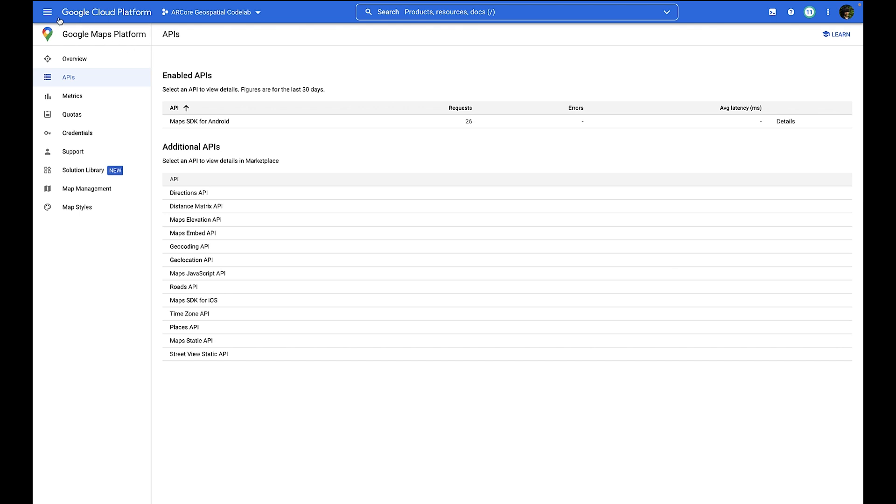
# - Create a new API key from the Credentials page of APIs & Services
pyautogui.click(48, 12)
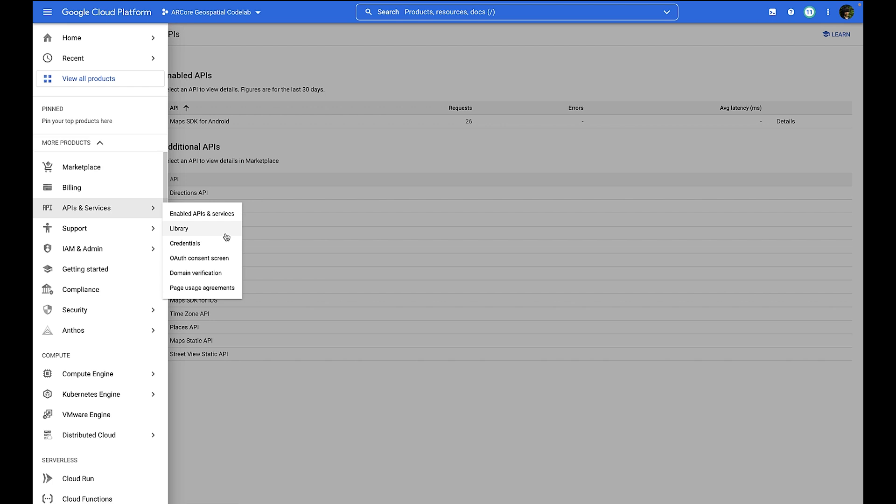
pyautogui.click(185, 243)
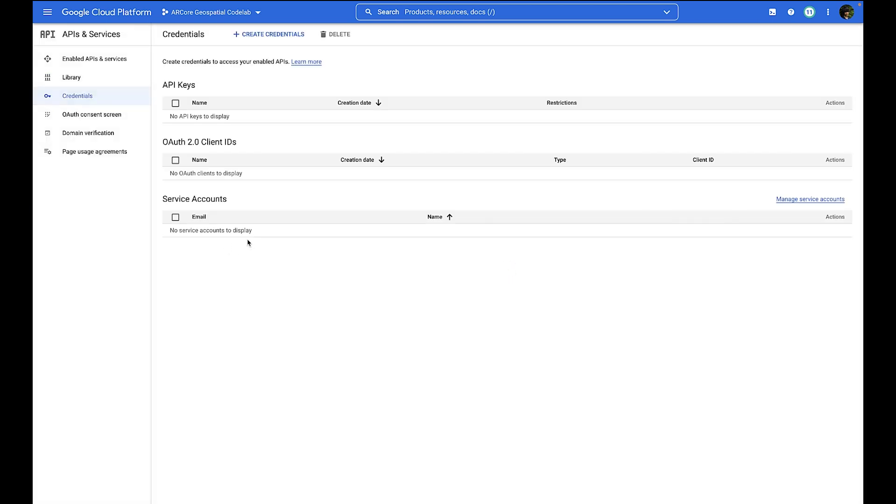
pyautogui.click(268, 35)
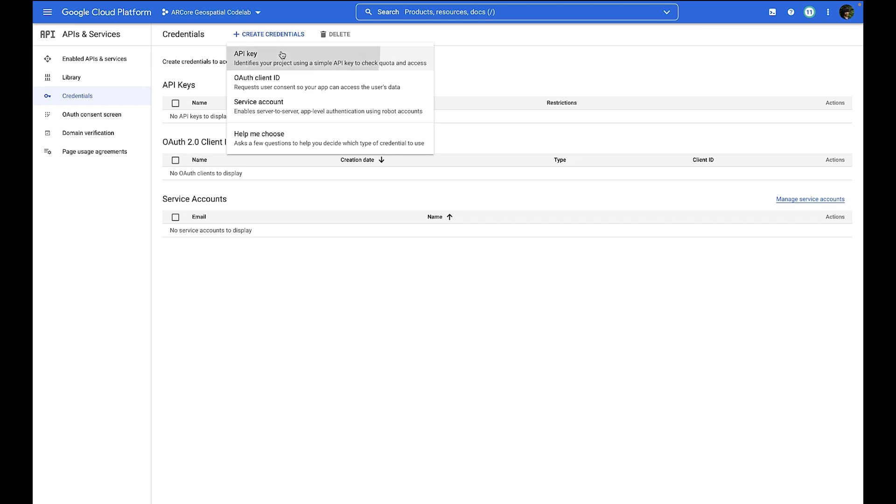
pyautogui.click(245, 55)
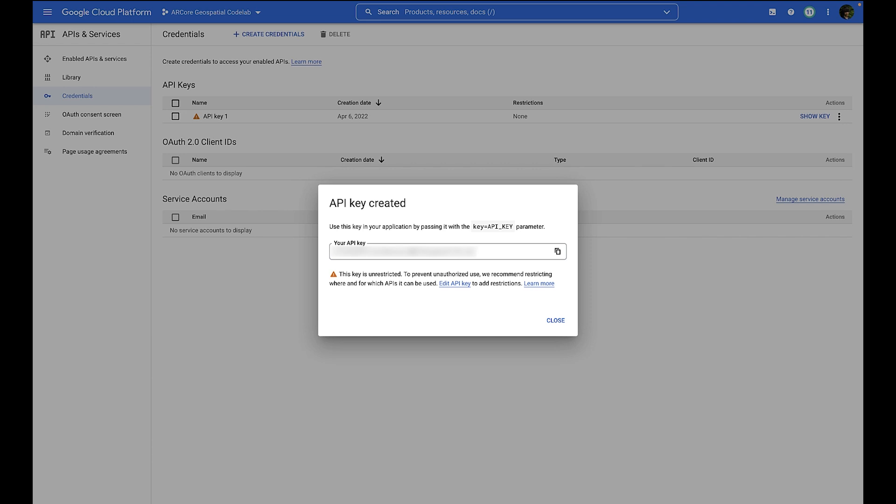
pyautogui.moveTo(637, 258)
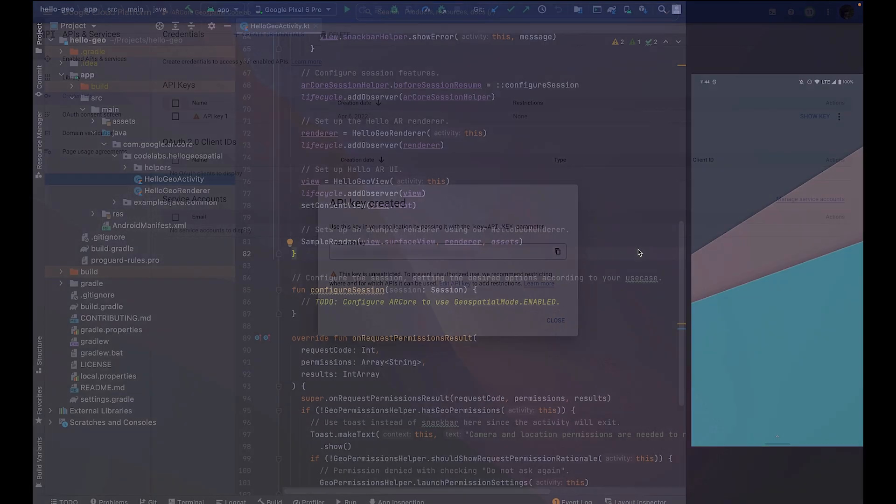
# - Paste the Cloud API key over REPLACE_WITH_REAL_KEY in the manifest's ARCore API_KEY meta-data
pyautogui.click(554, 321)
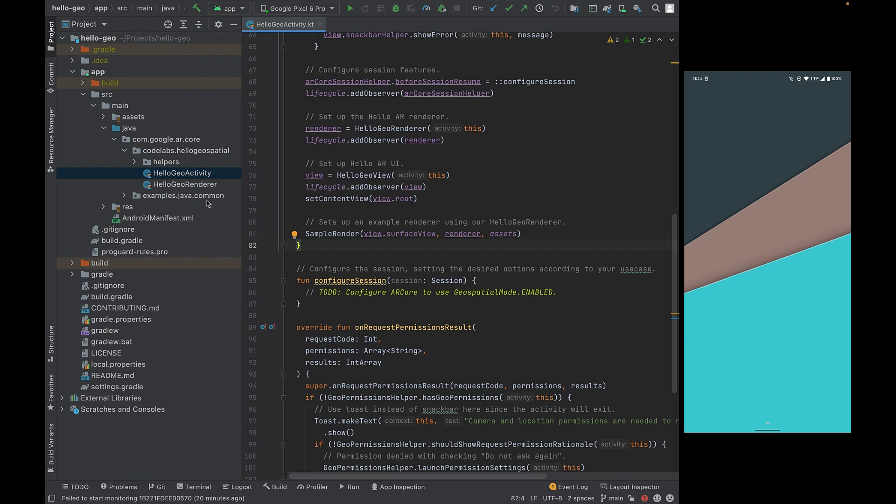
pyautogui.click(159, 217)
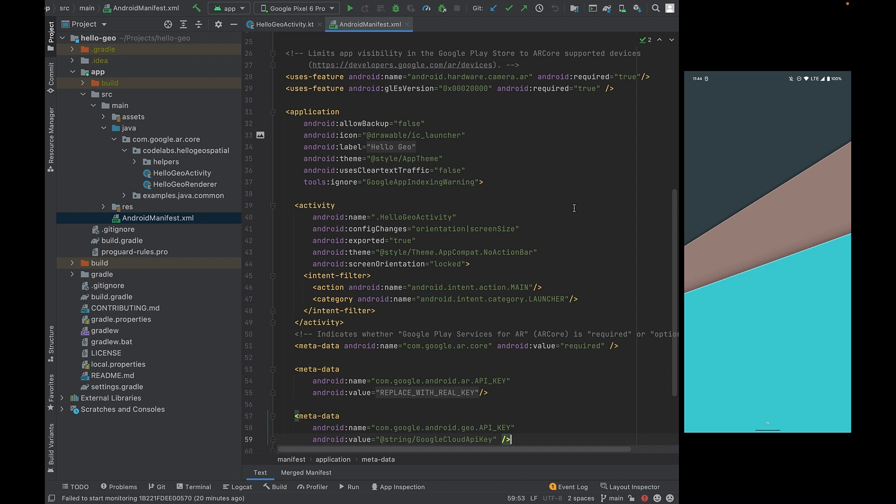
pyautogui.scroll(-3)
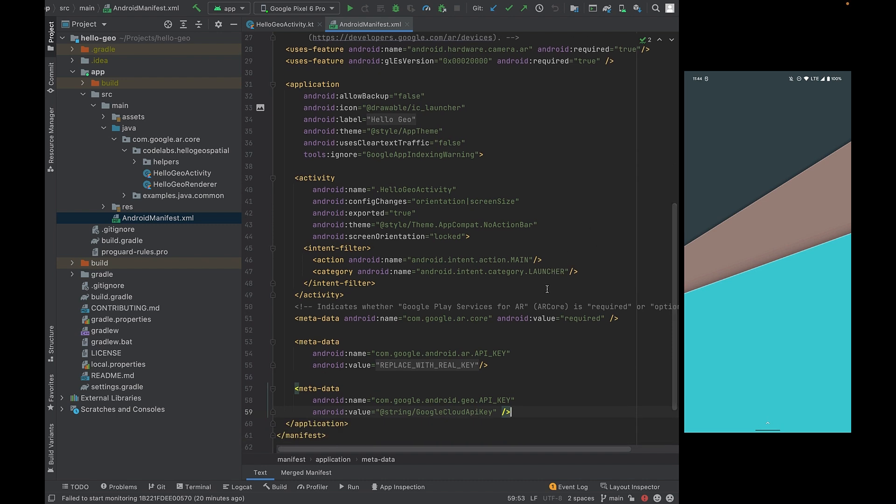
pyautogui.moveTo(464, 314)
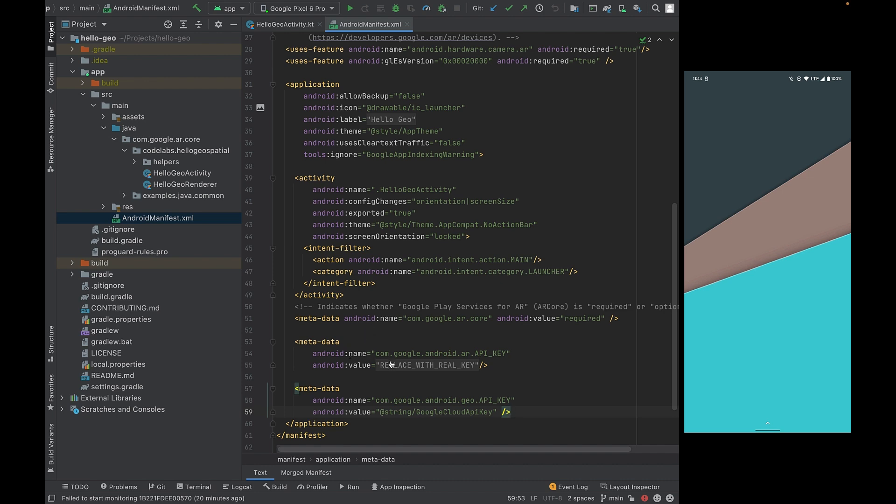
pyautogui.moveTo(403, 363)
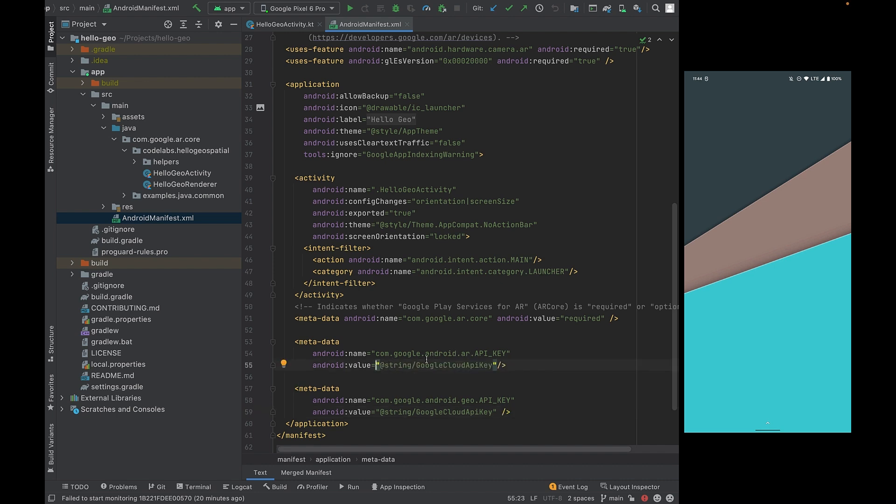
pyautogui.doubleClick(434, 365)
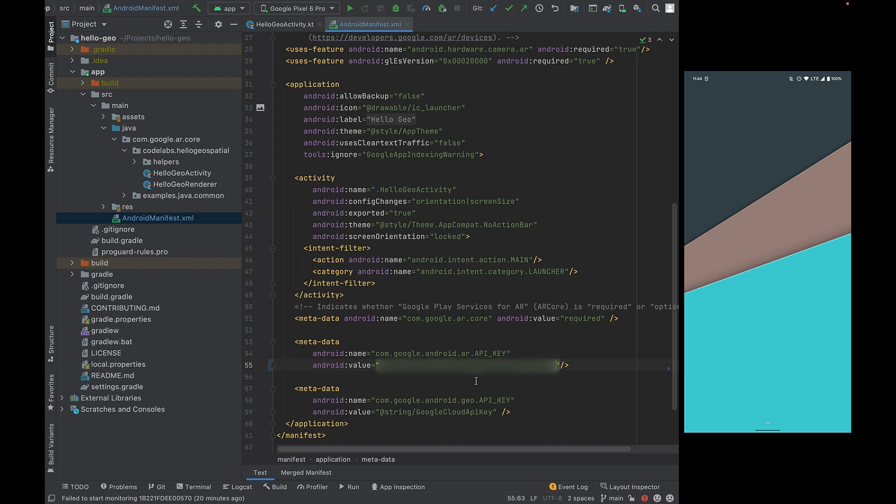
pyautogui.click(388, 412)
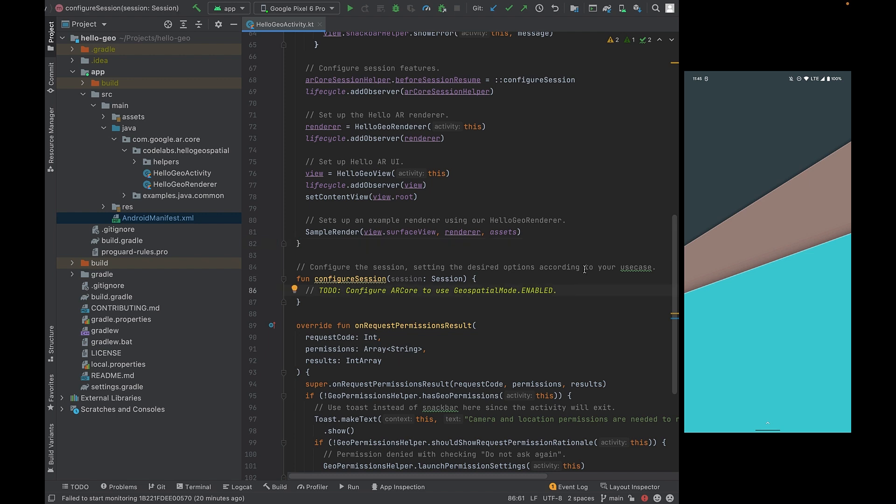
# - Write session.configure applying geospatialMode = Config.GeospatialMode.ENABLED in configureSession
pyautogui.write('session.configure(')
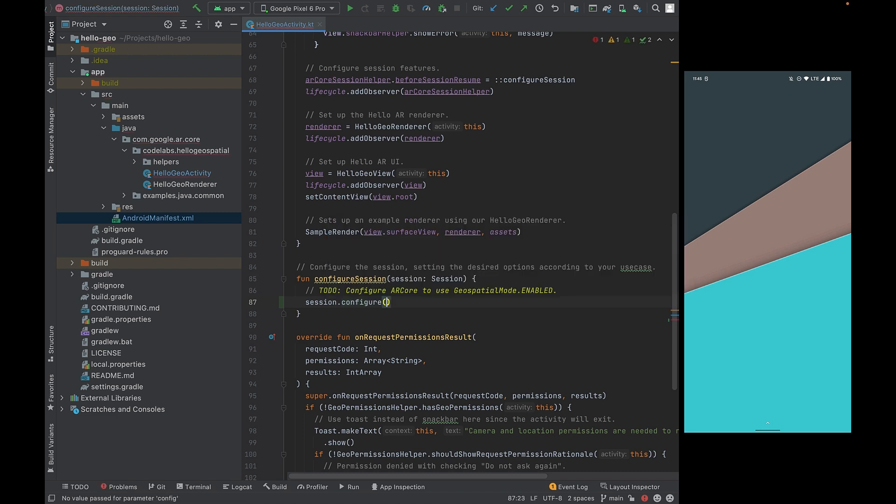
pyautogui.press('Enter')
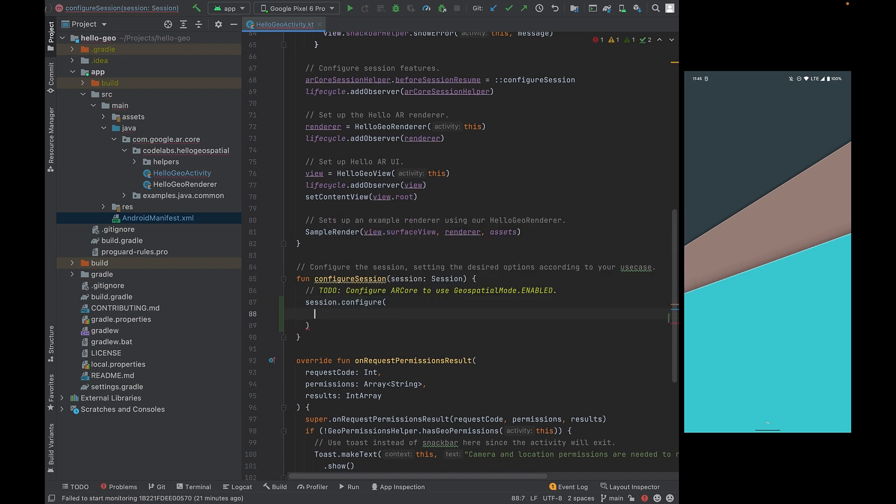
pyautogui.write('session.config.apply {')
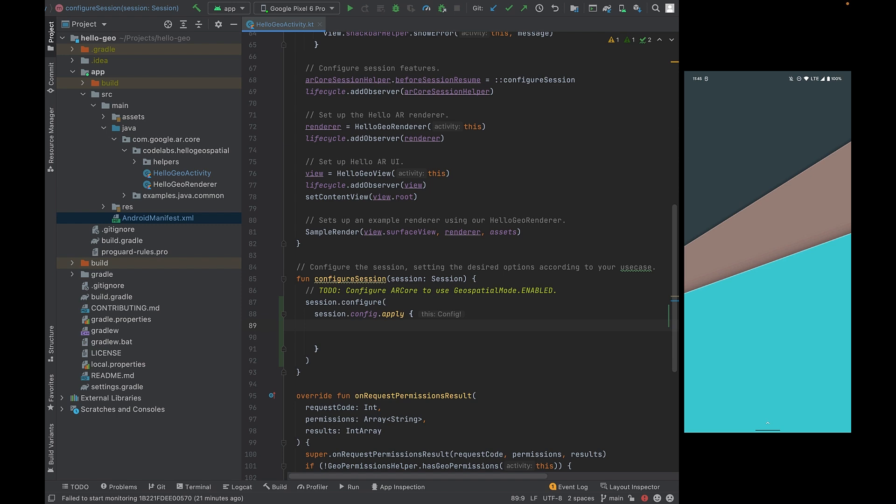
pyautogui.write('geospatialMode')
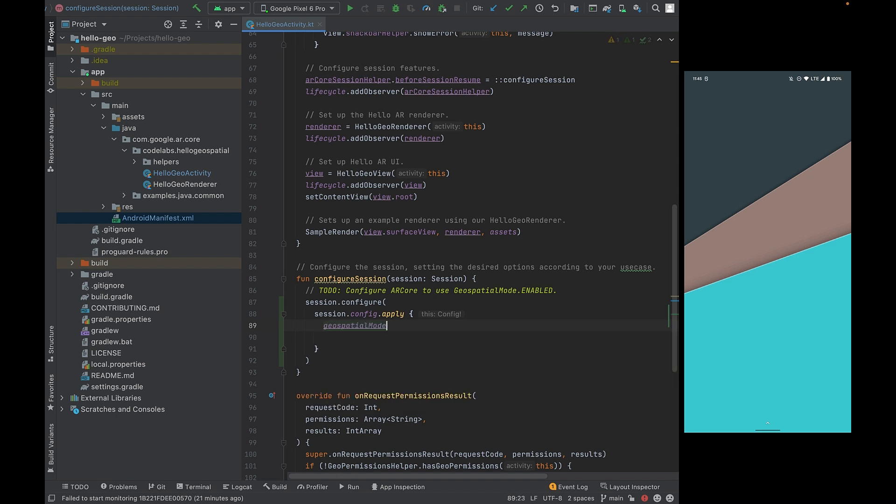
pyautogui.write('= Config.GeospatialMode.ENABLED')
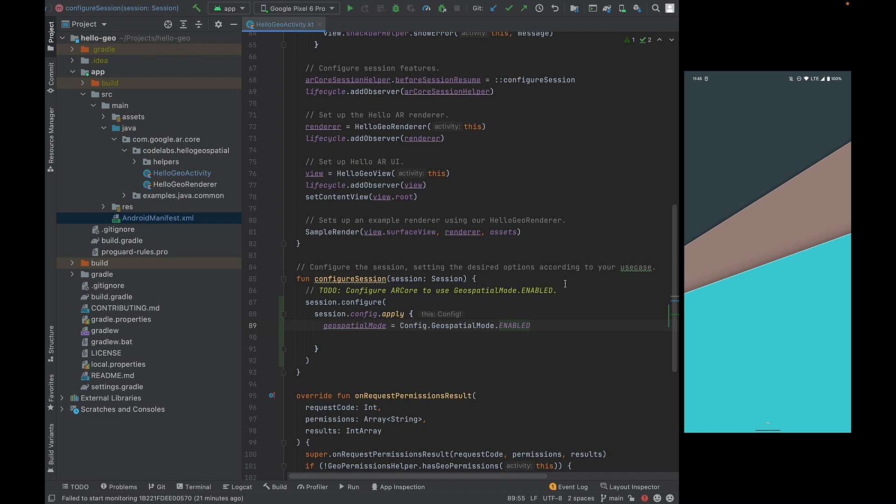
pyautogui.moveTo(385, 50)
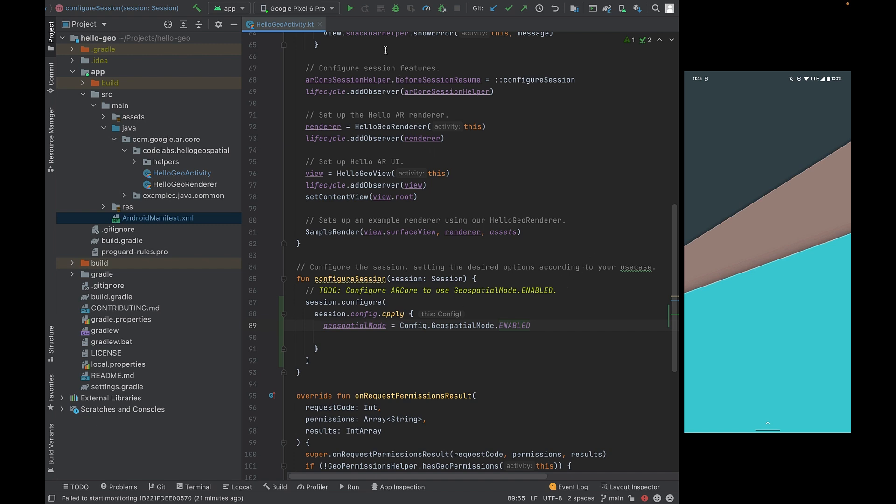
# - Run the app on the Pixel 6 Pro and allow location access while using the app
pyautogui.click(349, 8)
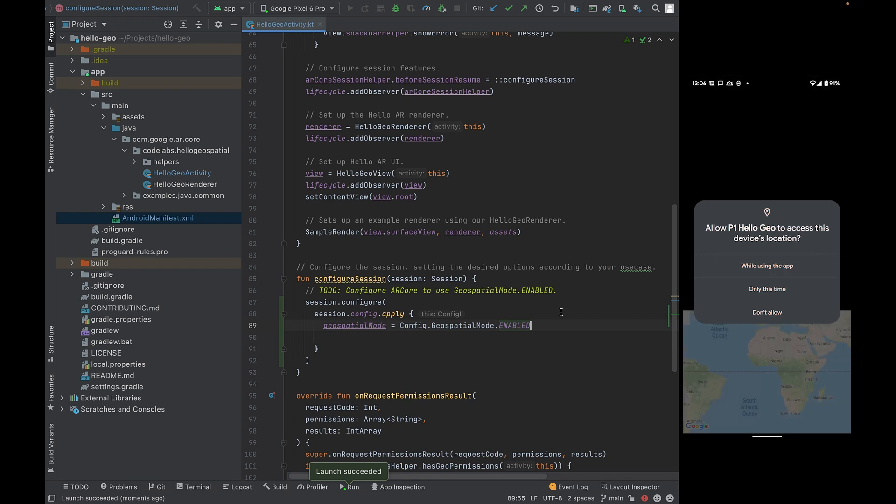
pyautogui.click(767, 266)
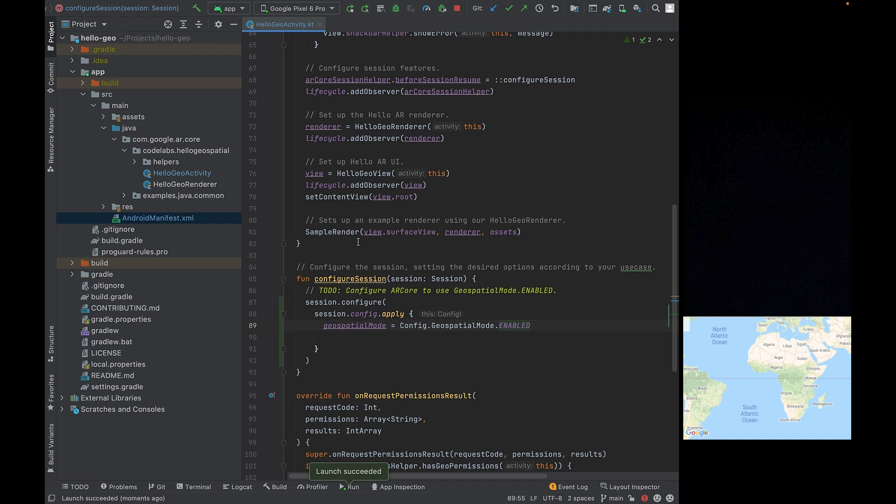
pyautogui.moveTo(206, 187)
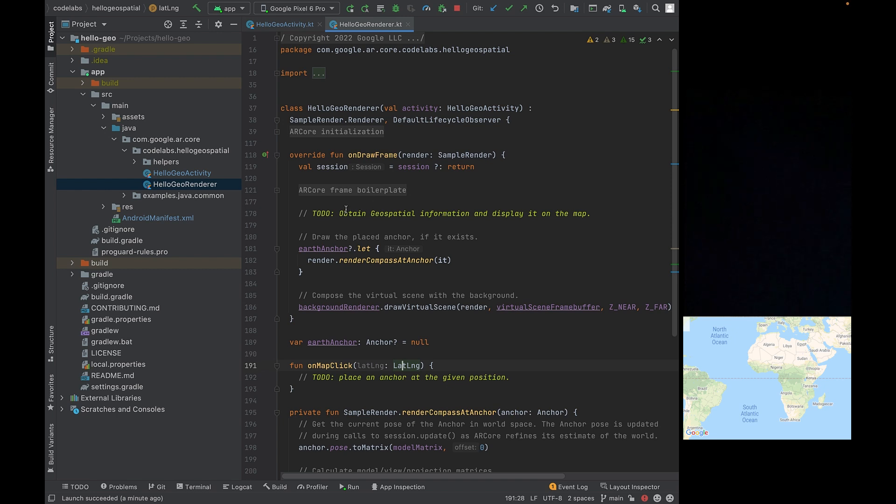
# - Place the cursor after the 'Obtain Geospatial information' TODO in onDrawFrame
pyautogui.doubleClick(352, 213)
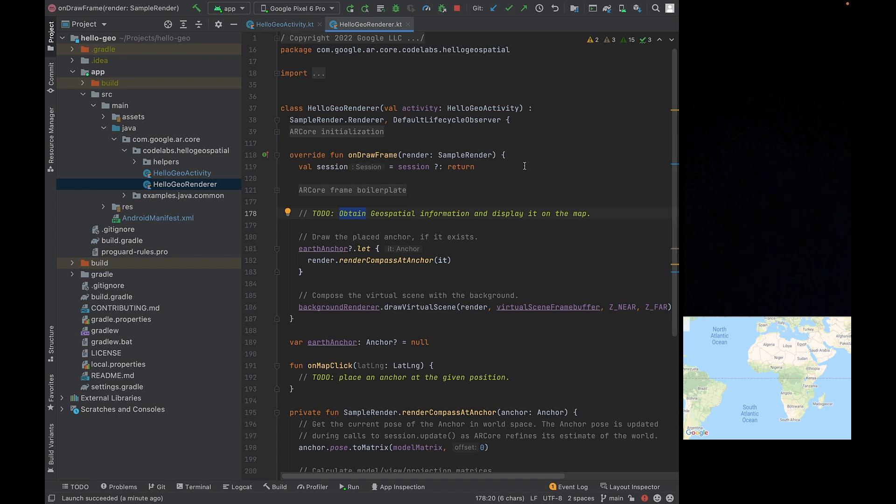
pyautogui.click(599, 209)
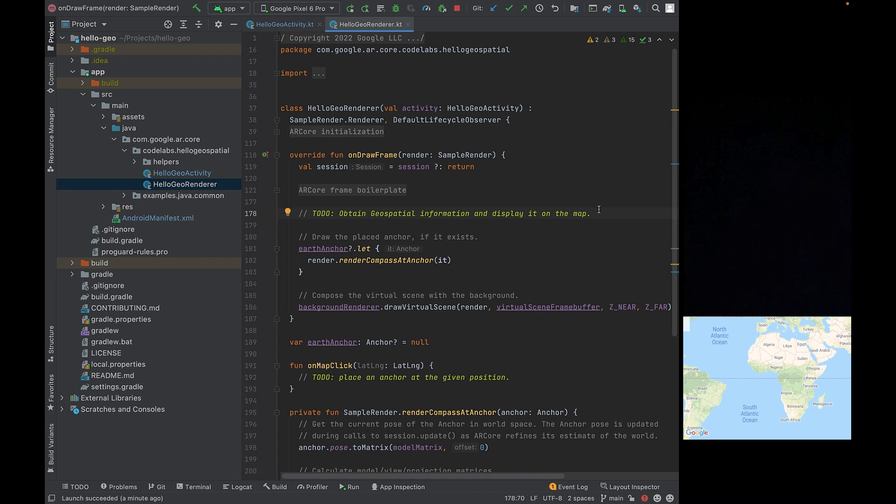
pyautogui.moveTo(592, 197)
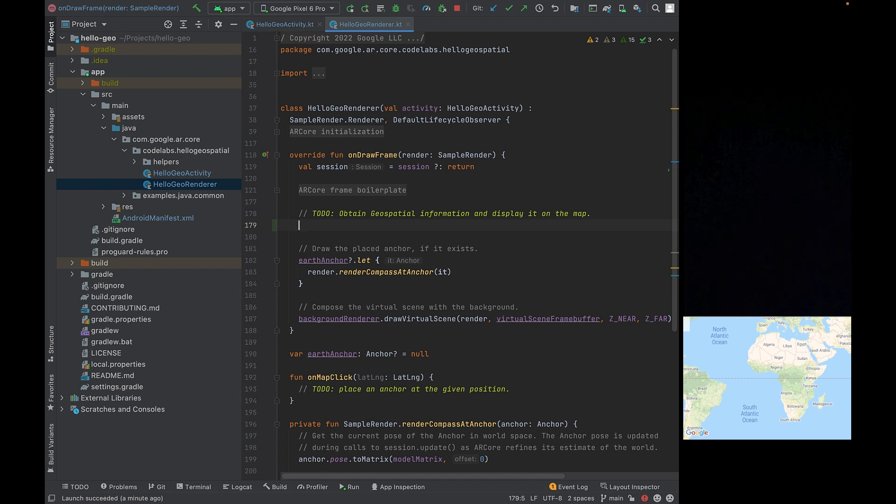
# - Get session.earth and add an if block checking trackingState == TrackingState.TRACKING
pyautogui.write('val earth = session.earth')
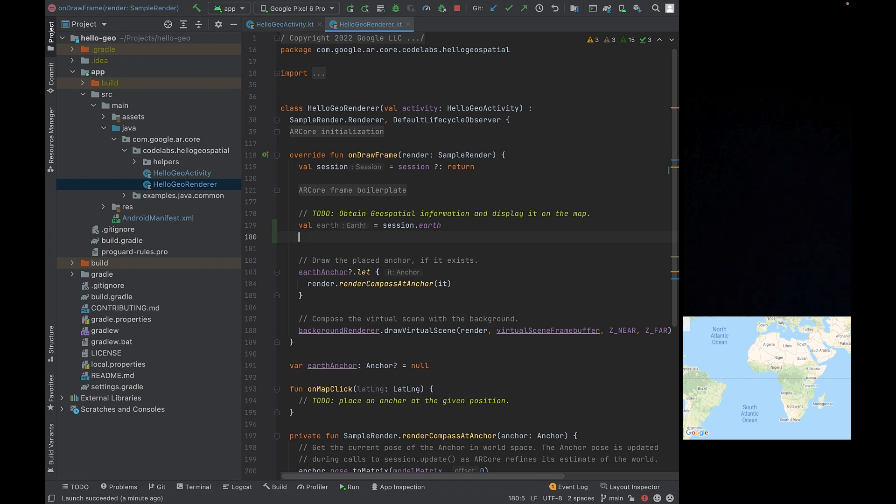
pyautogui.write('if (earth')
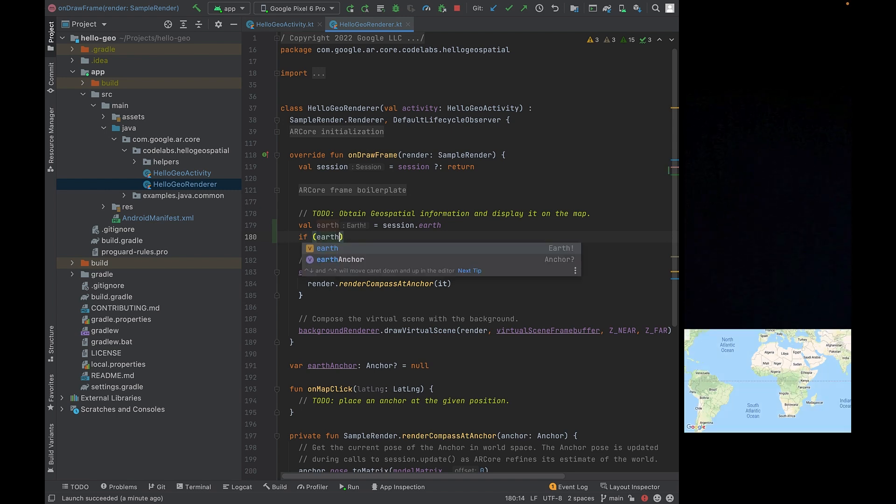
pyautogui.write('?.trackingState == TrackingState.TRACKING')
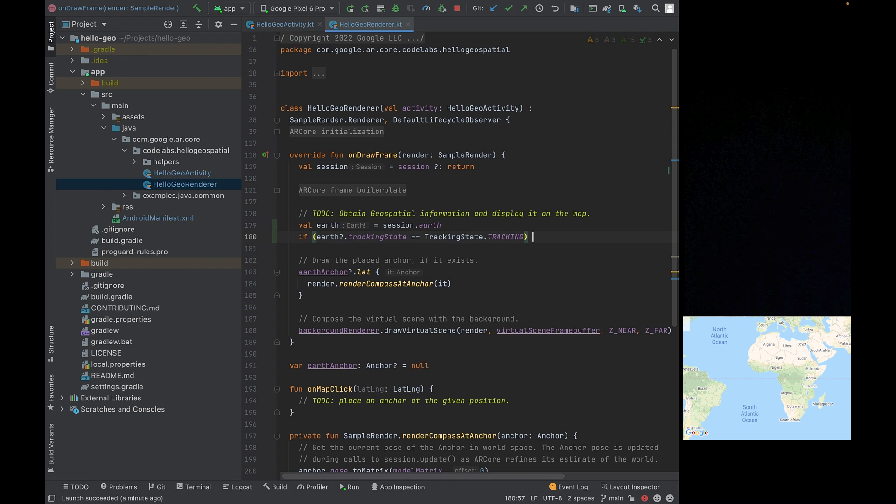
pyautogui.write('{')
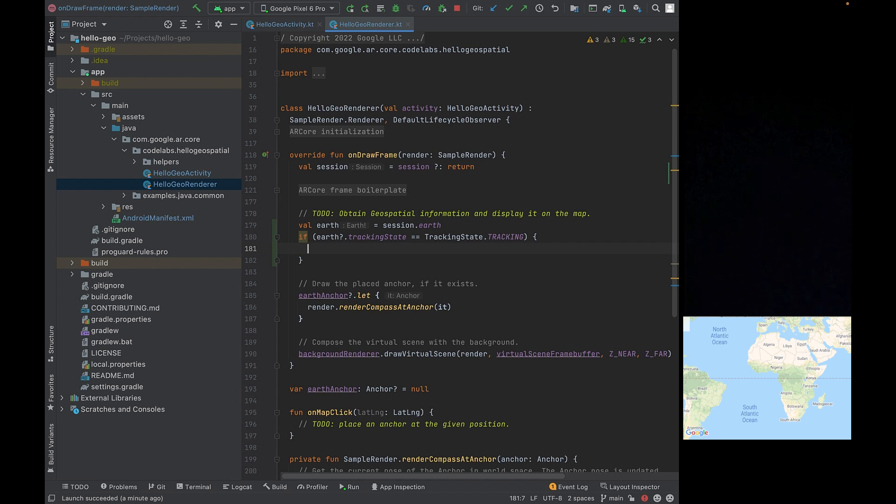
# - Inside the block, store earth.cameraGeospatialPose and begin accessing its properties
pyautogui.write('val cameraGeospatialPose = earth.cameraGeospatialPose')
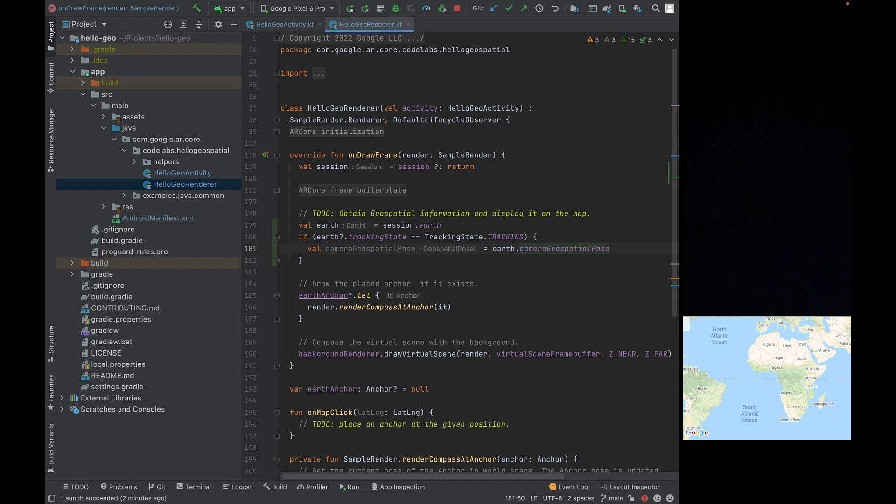
pyautogui.write('ca,e')
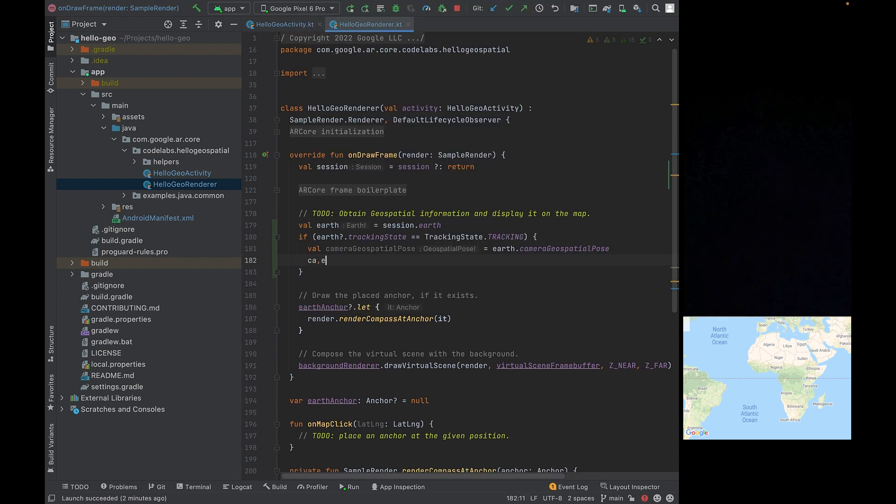
pyautogui.write('cameraGeospatialPose.')
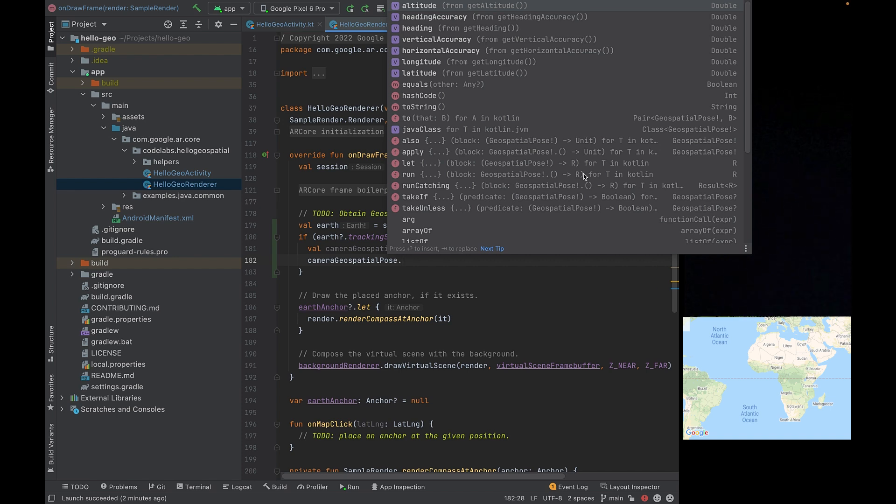
pyautogui.moveTo(507, 60)
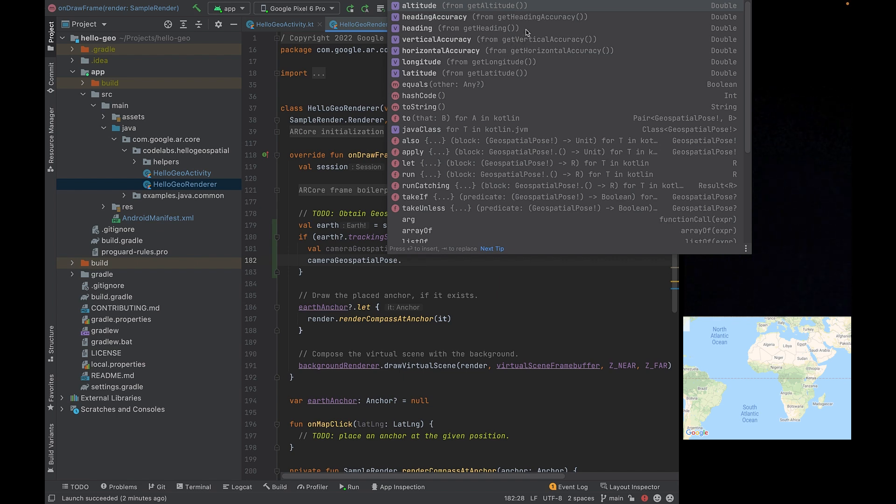
pyautogui.moveTo(521, 36)
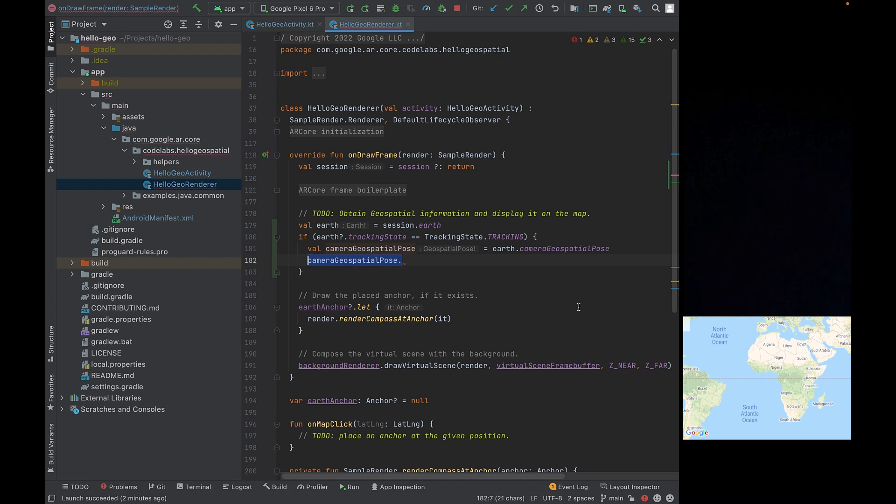
# - Call activity.view.updateMapPosition with cameraGeospatialPose latitude, longitude and heading
pyautogui.write('activity.')
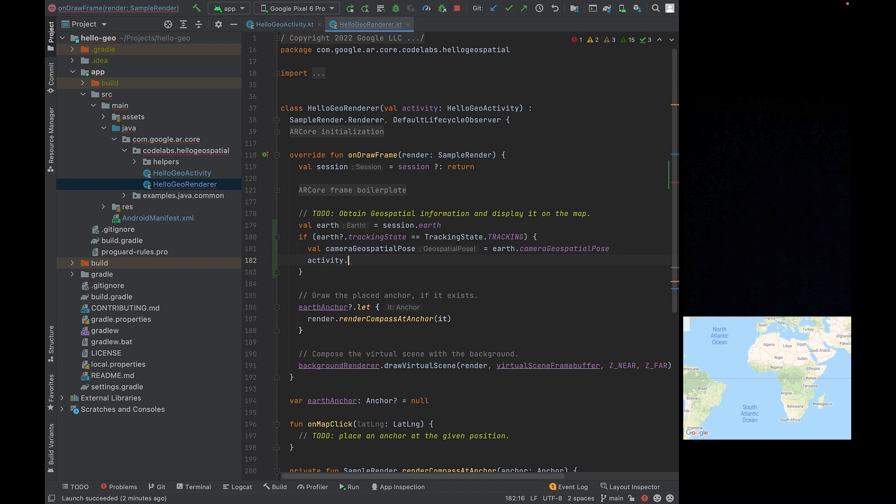
pyautogui.write('view.mapView?')
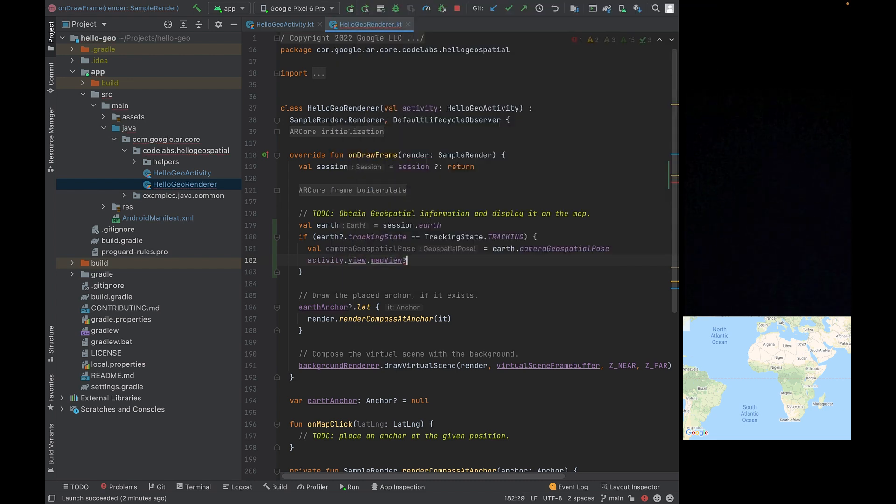
pyautogui.write('.updateMapPosition()')
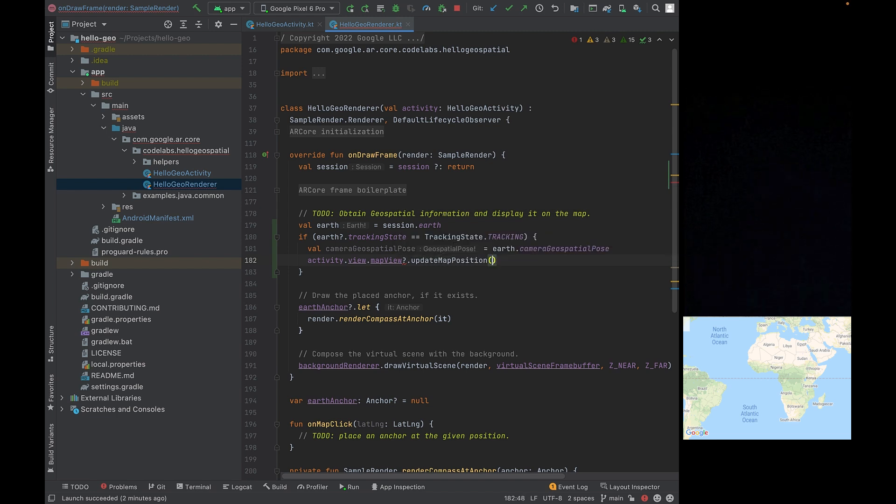
pyautogui.write('latitude =')
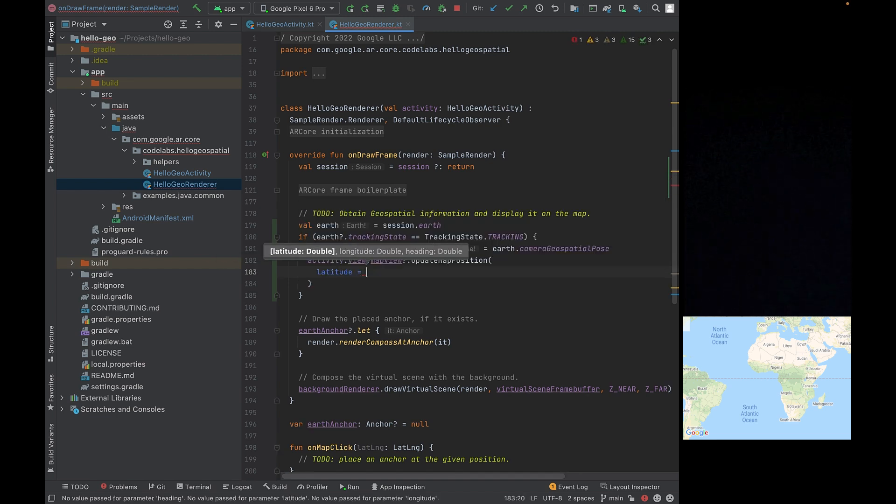
pyautogui.write('cameraGeospatialPose.latitude,')
pyautogui.write('longitude =')
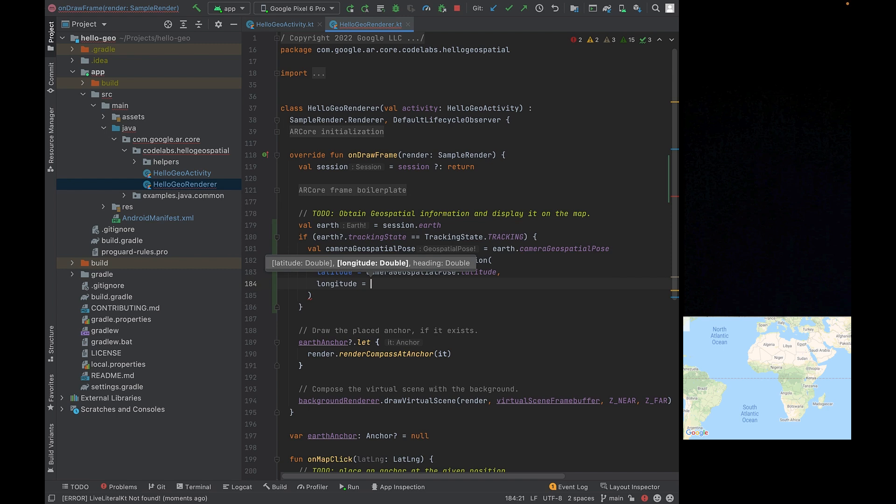
pyautogui.write('cameraGeospatialPose.longitude,')
pyautogui.write('heading =')
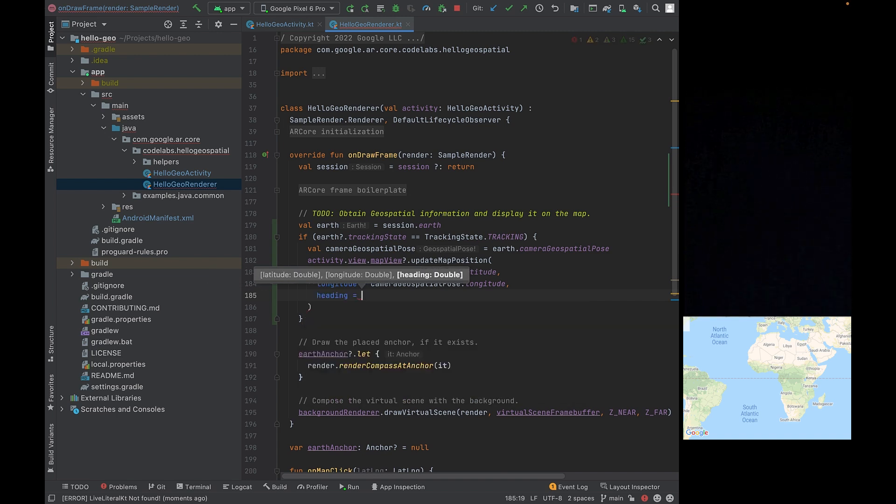
pyautogui.write('cameraGeospatialPose.')
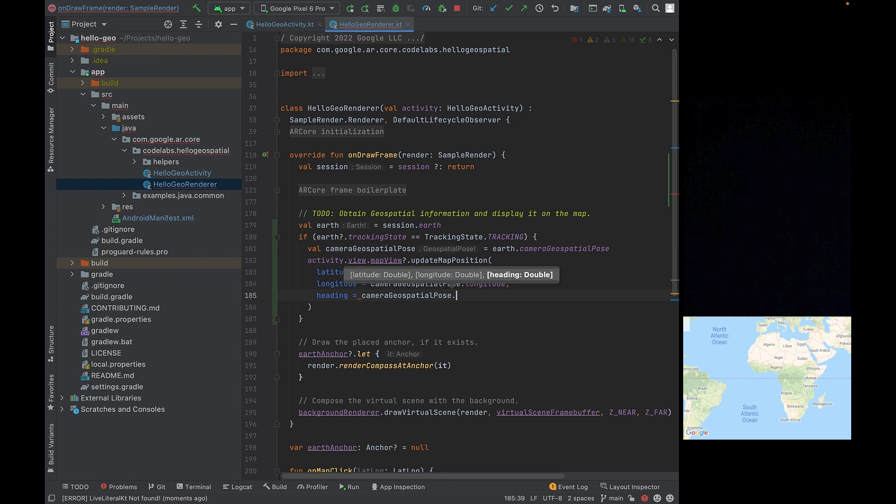
pyautogui.write('heading')
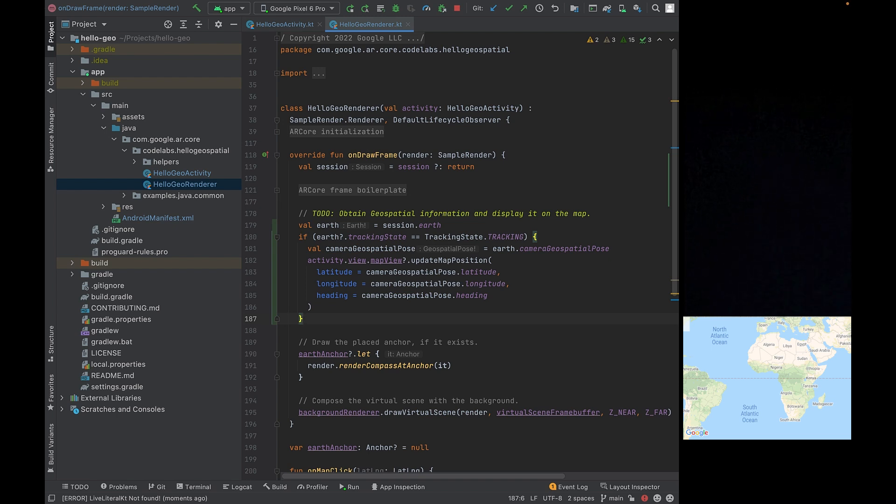
# - Begin the activity.view.updateStatusText call passing earth and its camera pose
pyautogui.write('acti')
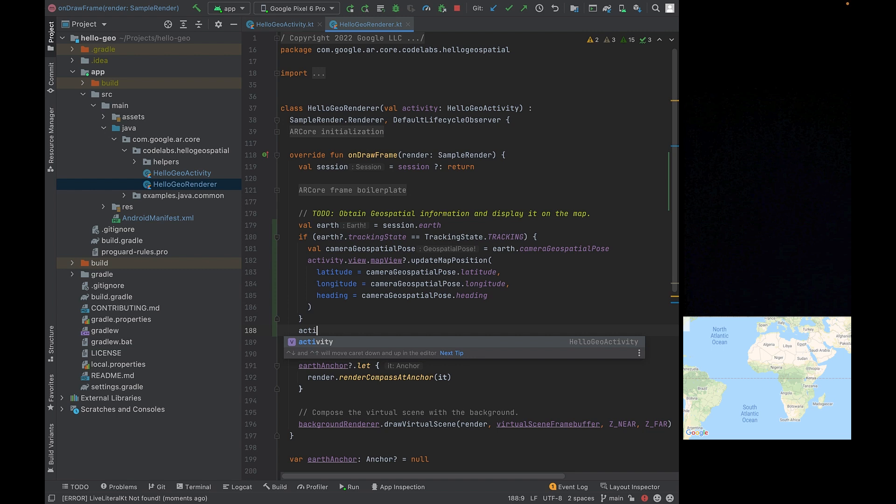
pyautogui.write('vity.view.updateStatusText(e')
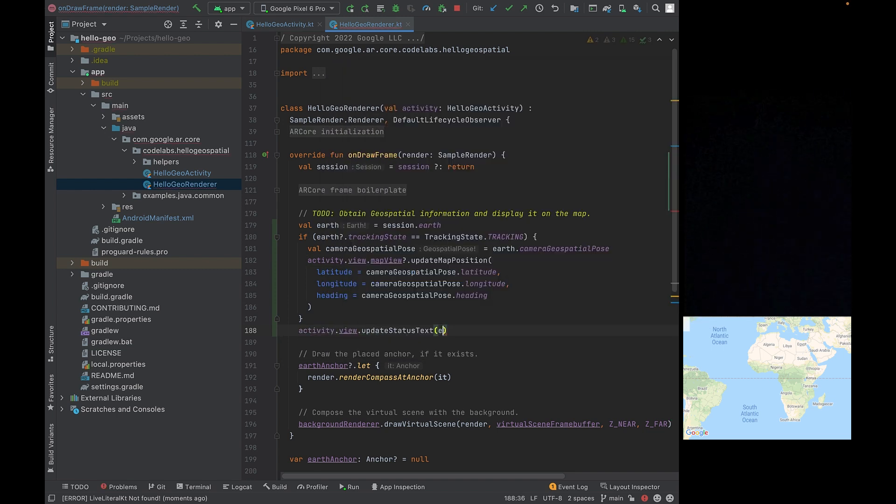
pyautogui.write('arth, earth.cameraGeospatialPose')
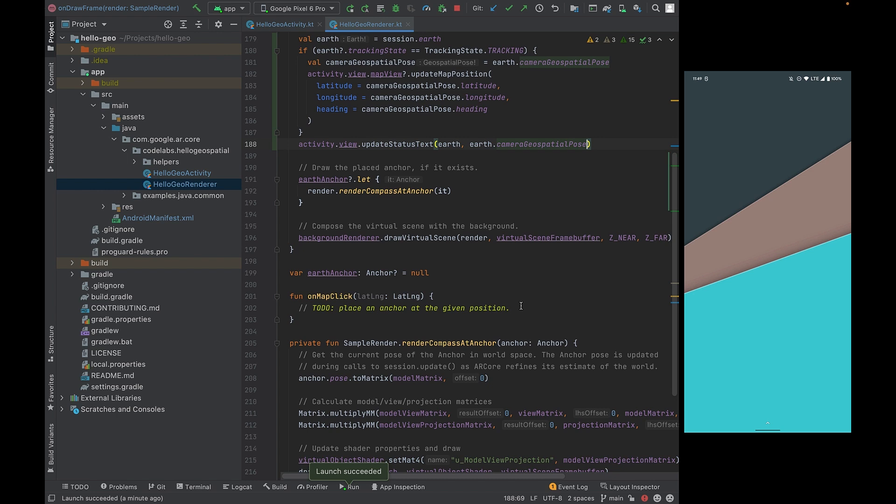
pyautogui.moveTo(513, 302)
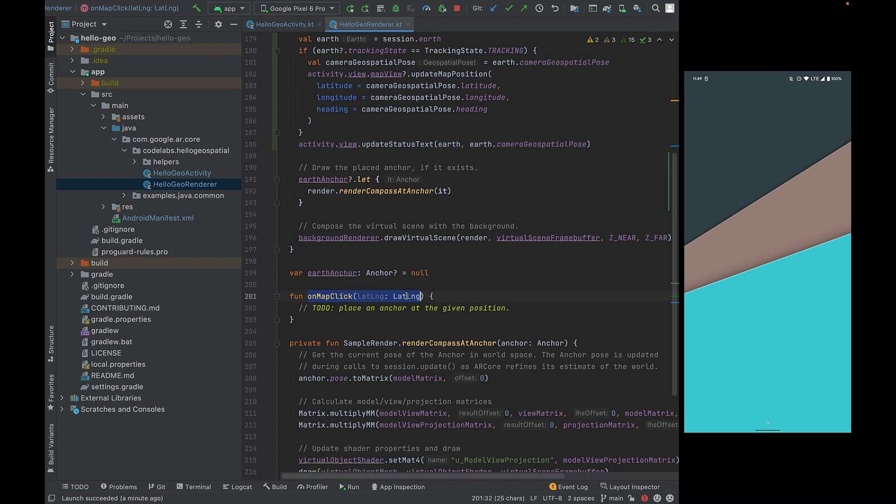
# - Get session.earth in onMapClick and return early unless its trackingState is TRACKING
pyautogui.click(502, 302)
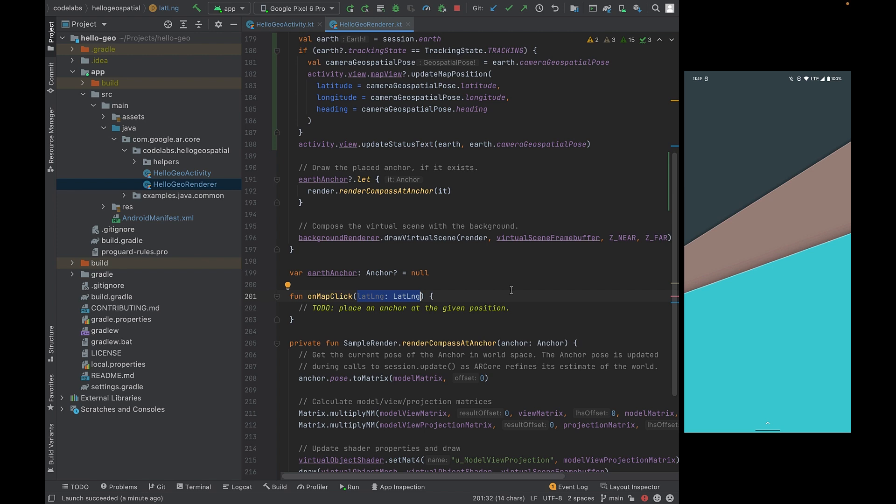
pyautogui.write('val earth = session?.earth ?: return')
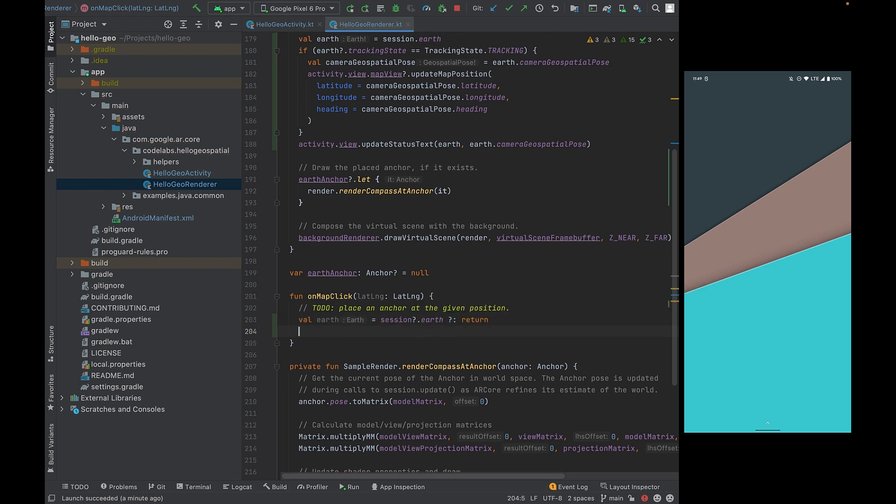
pyautogui.write('if (earth.trackingState != T')
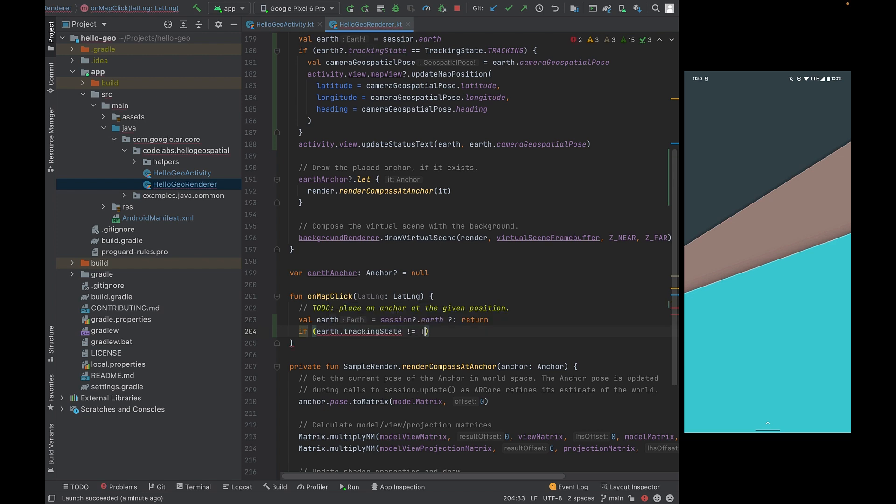
pyautogui.write('rackingState.TRACKING')
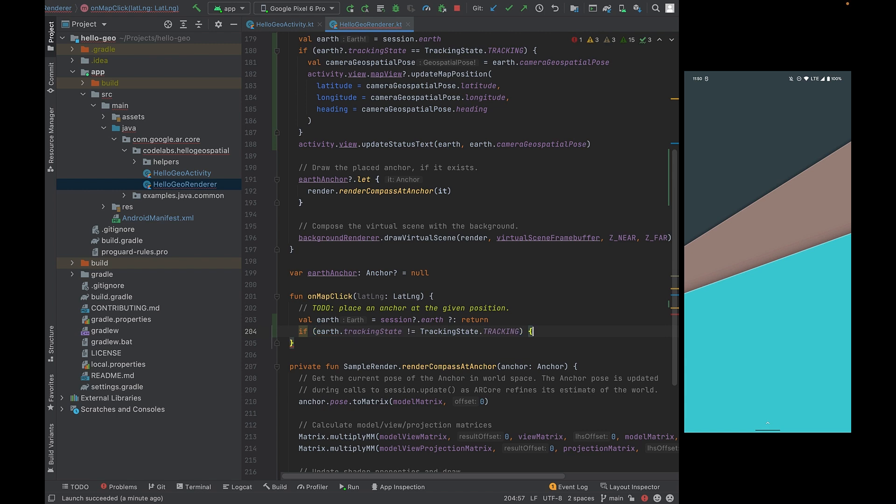
pyautogui.write('return')
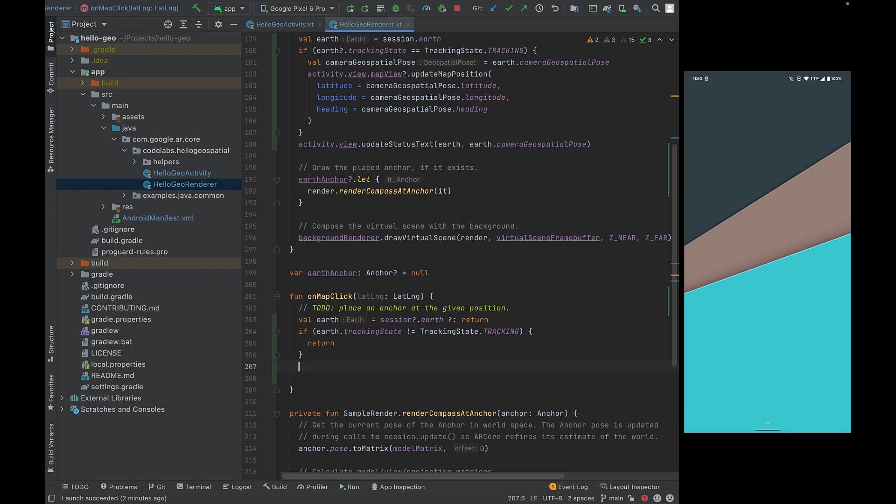
# - Detach any existing earthAnchor and start assigning a new one
pyautogui.write('earthAnchor')
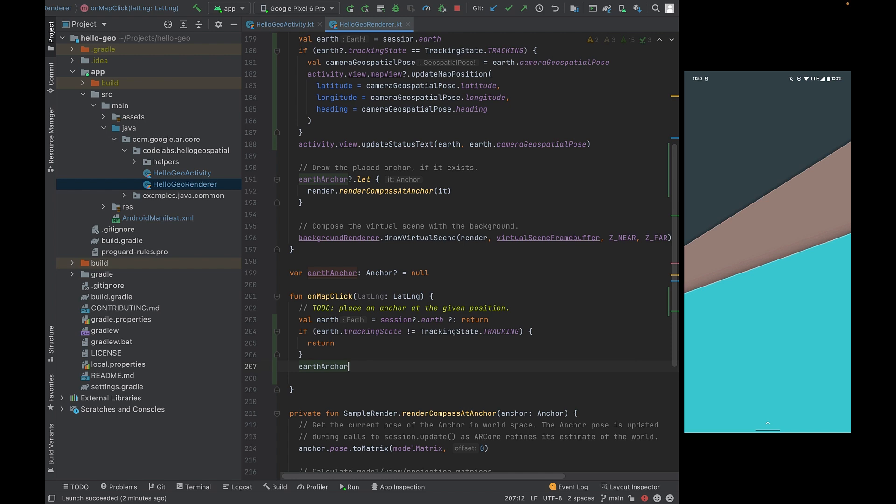
pyautogui.write('?.detach()')
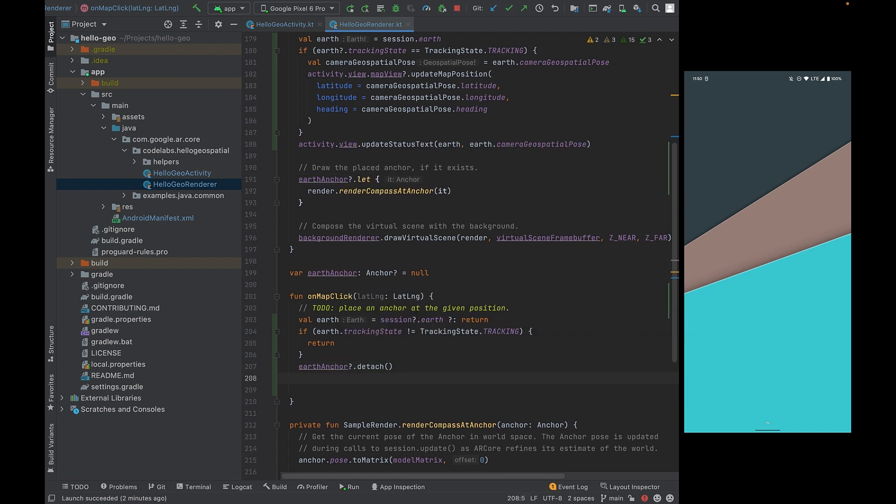
pyautogui.write('earthAnchor =')
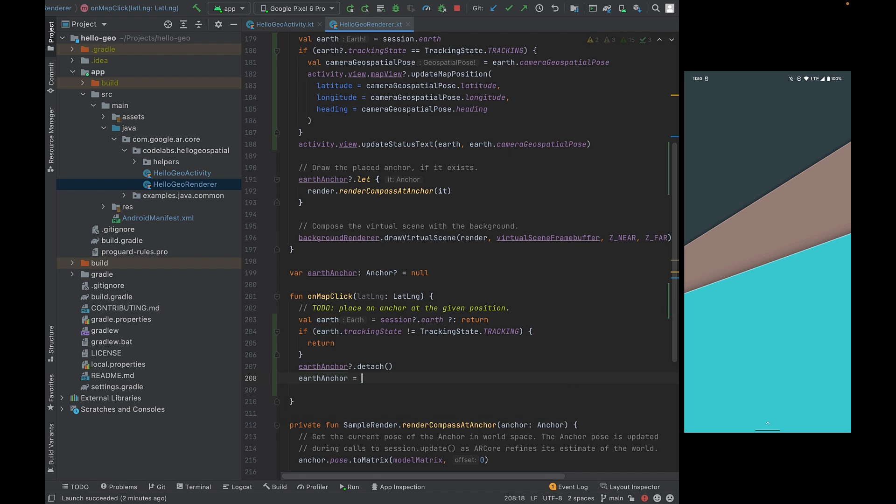
# - Create the anchor at latLng latitude/longitude, camera altitude minus 1.3, rotation 0f, 0f, 0f, 1f
pyautogui.write('earth.createAnchor(')
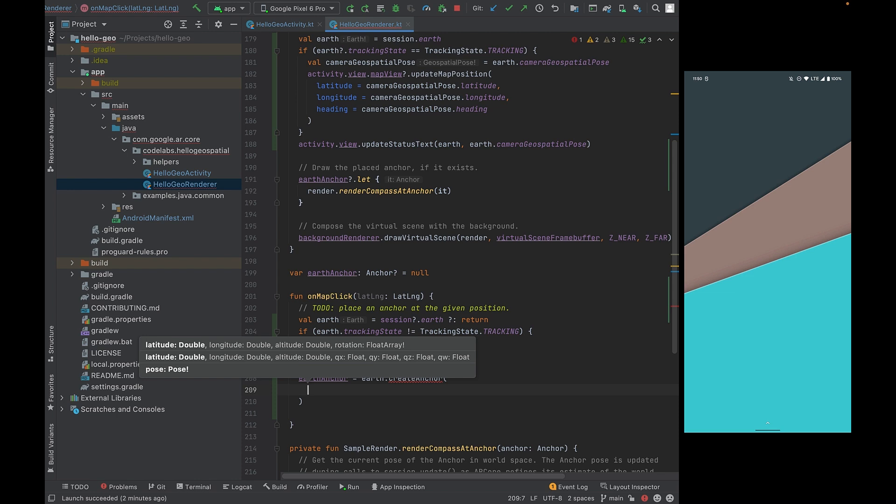
pyautogui.write('latLng')
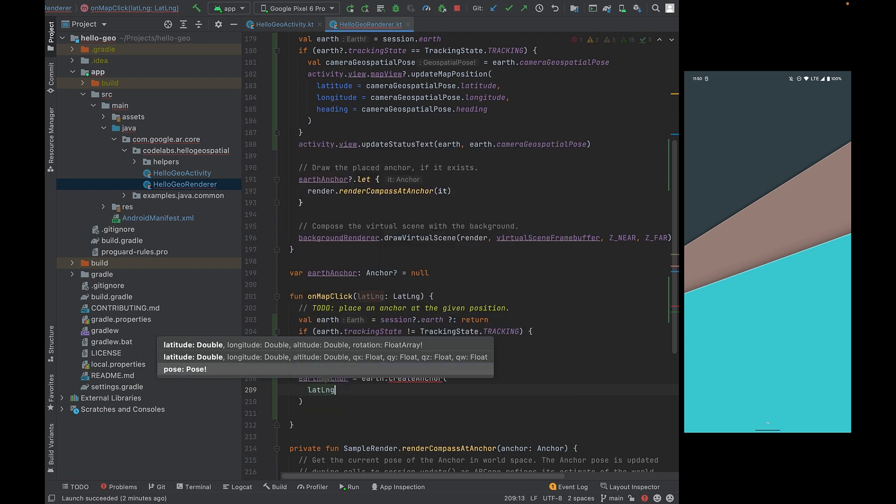
pyautogui.write('.latitude')
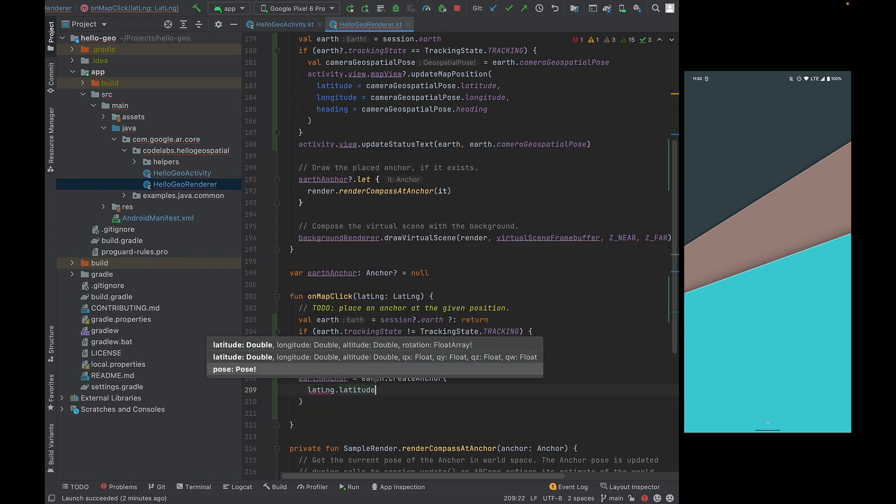
pyautogui.write('latLng.longitude,')
pyautogui.write('earth.cameraGeospatialPose')
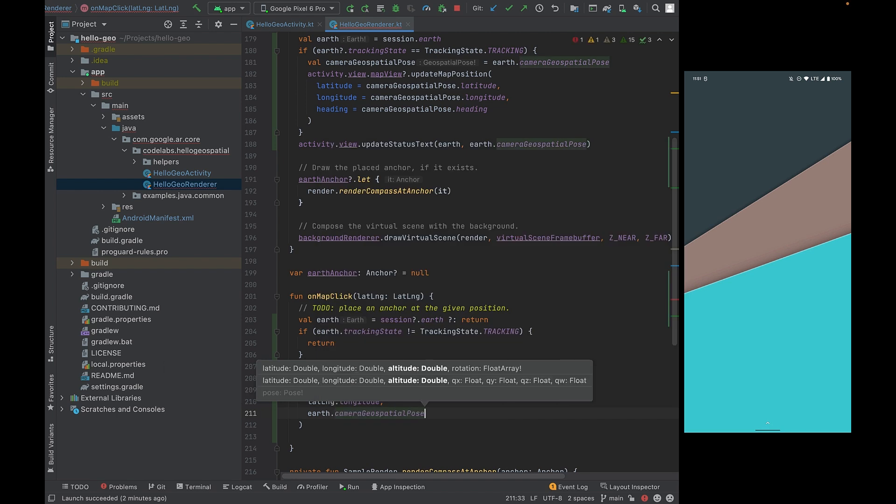
pyautogui.write('.altitude -')
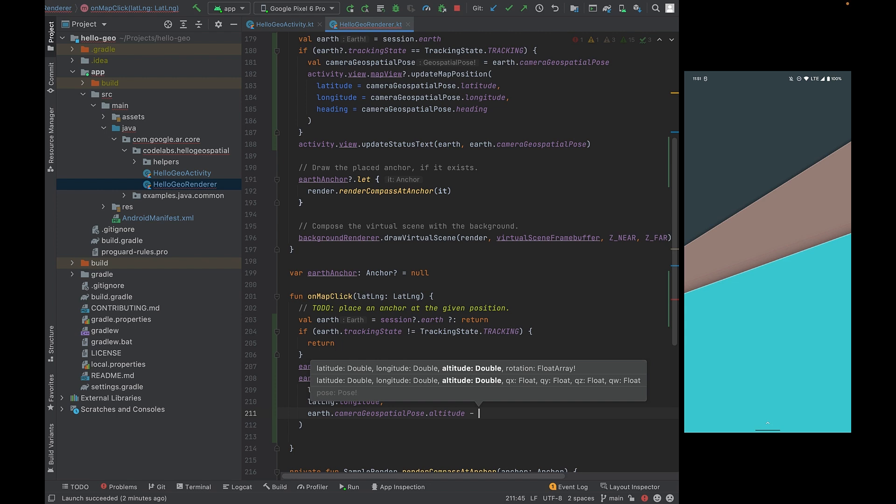
pyautogui.write('1.3,')
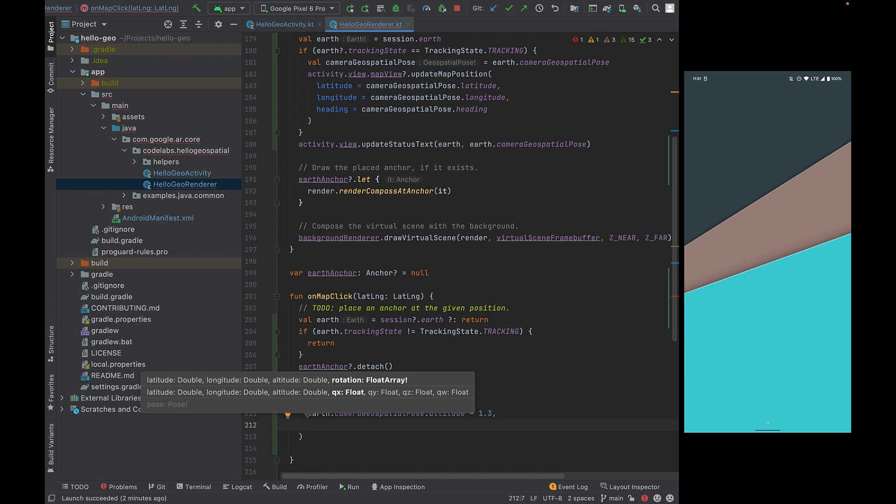
pyautogui.write('rotation: 0f,')
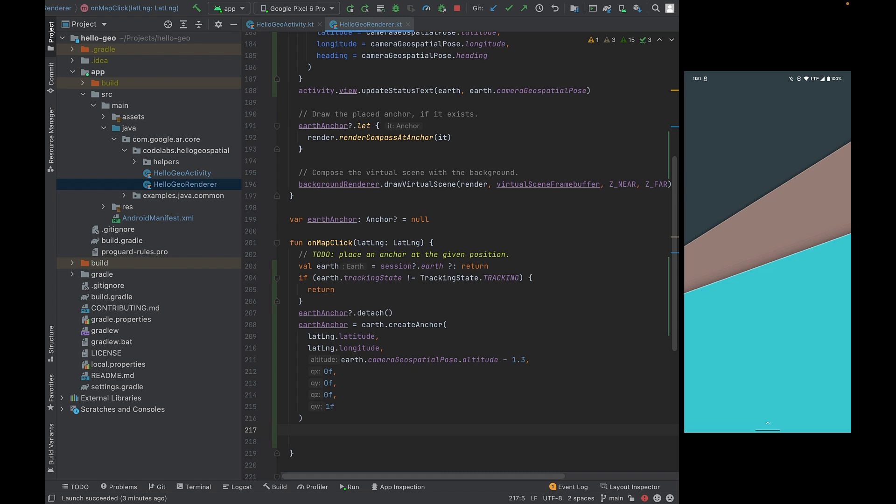
# - Apply position = latLng and isVisible = true to activity.view.mapView?.earthMarker
pyautogui.write('activity.view.mapView')
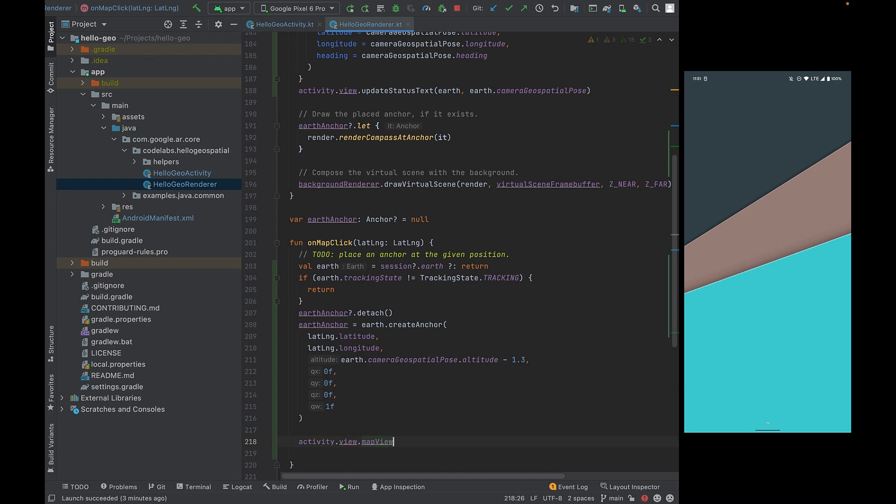
pyautogui.write('?.earthMarker.')
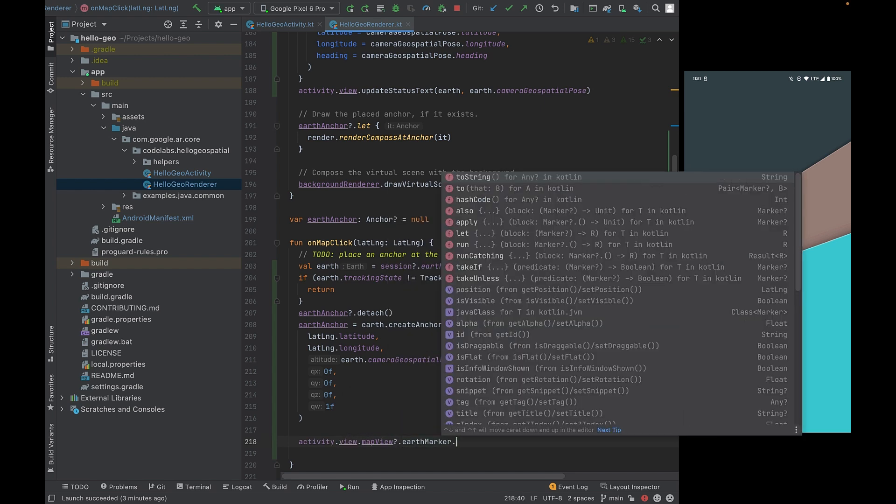
pyautogui.write('apl')
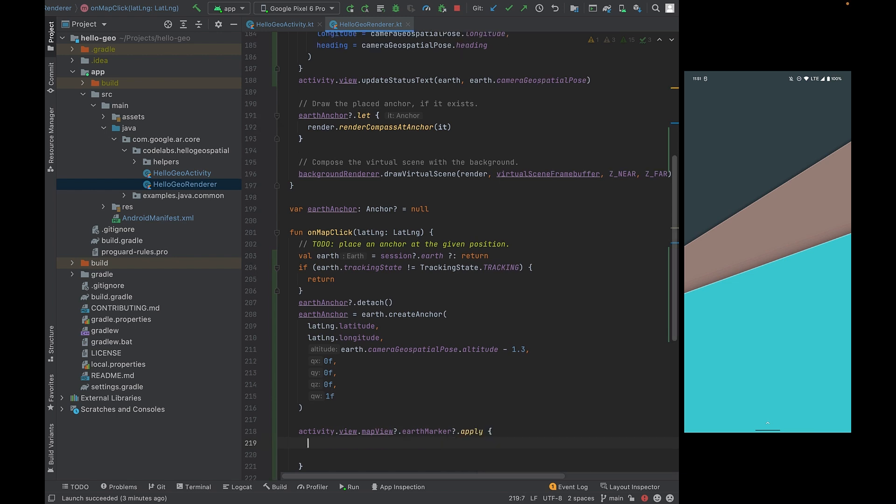
pyautogui.write('position')
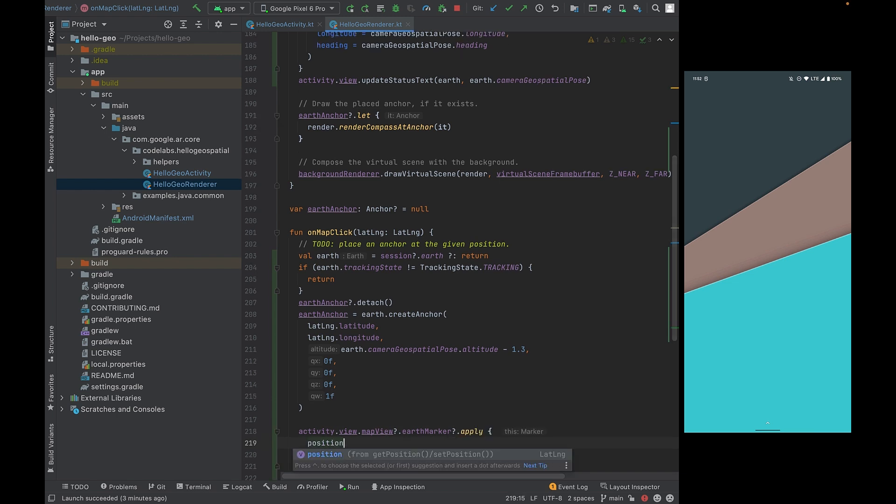
pyautogui.write('= latLng,')
pyautogui.click(476, 455)
pyautogui.write('isVisible = tr')
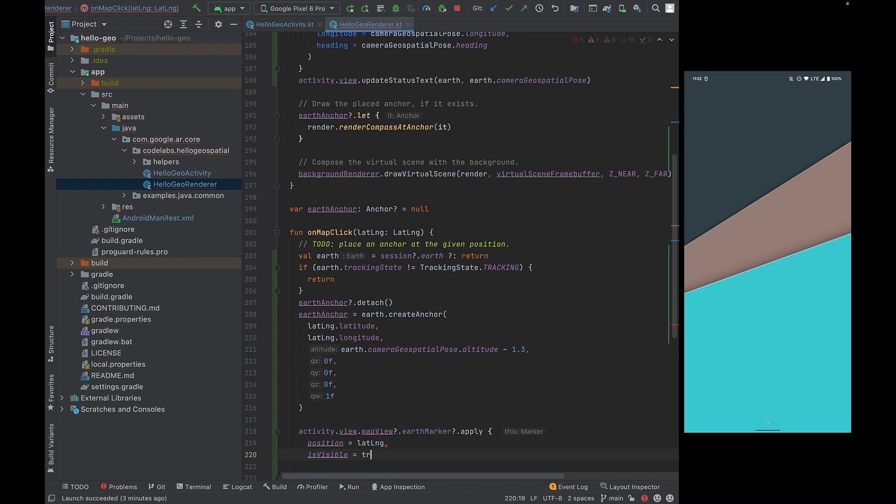
pyautogui.write('ue')
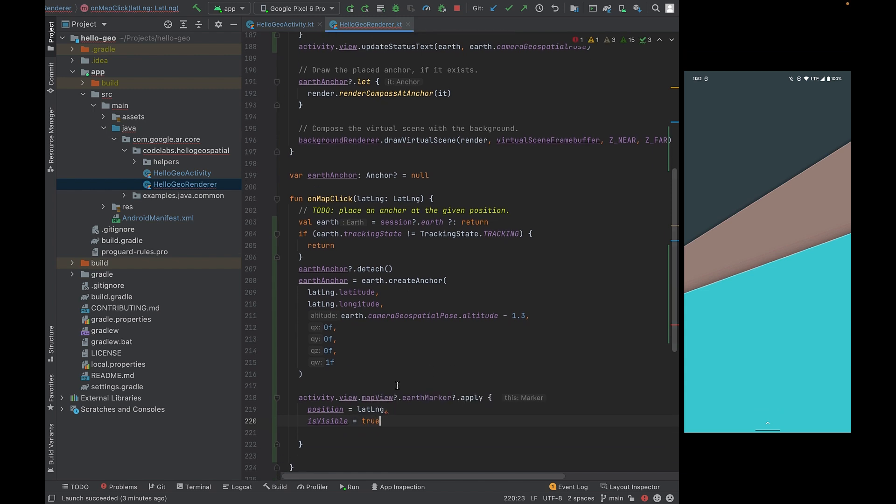